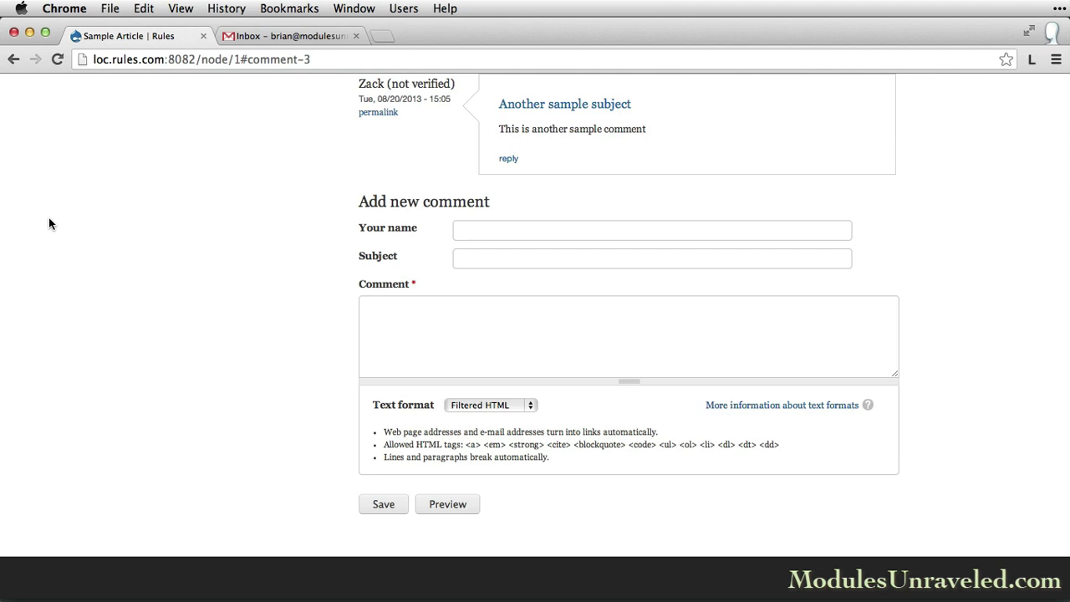
# - Go to the site's list of reaction rules showing the existing comment email rule
pyautogui.click(383, 503)
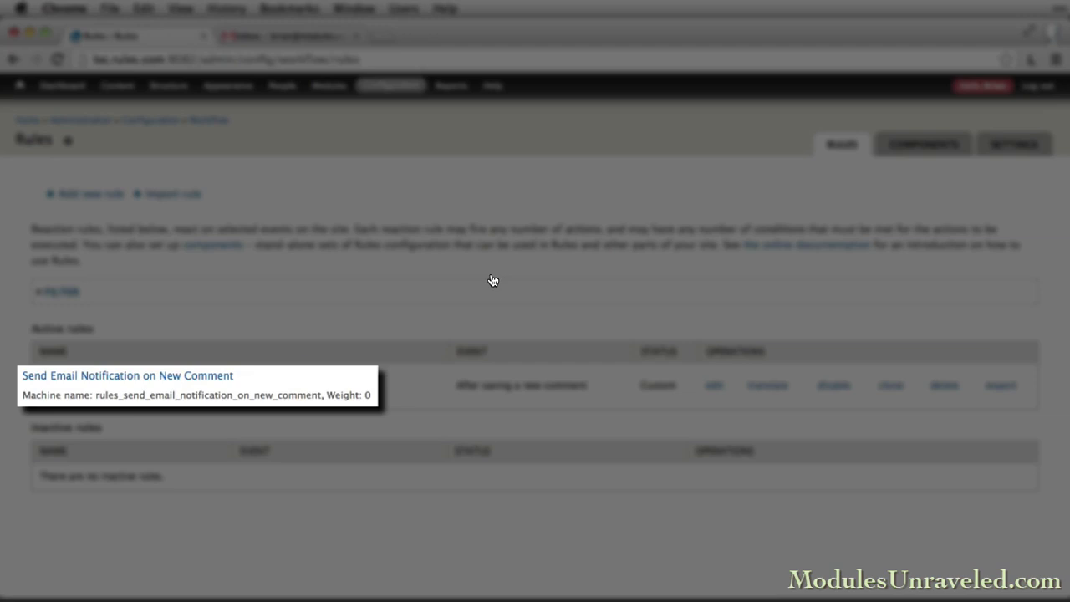
pyautogui.moveTo(115, 211)
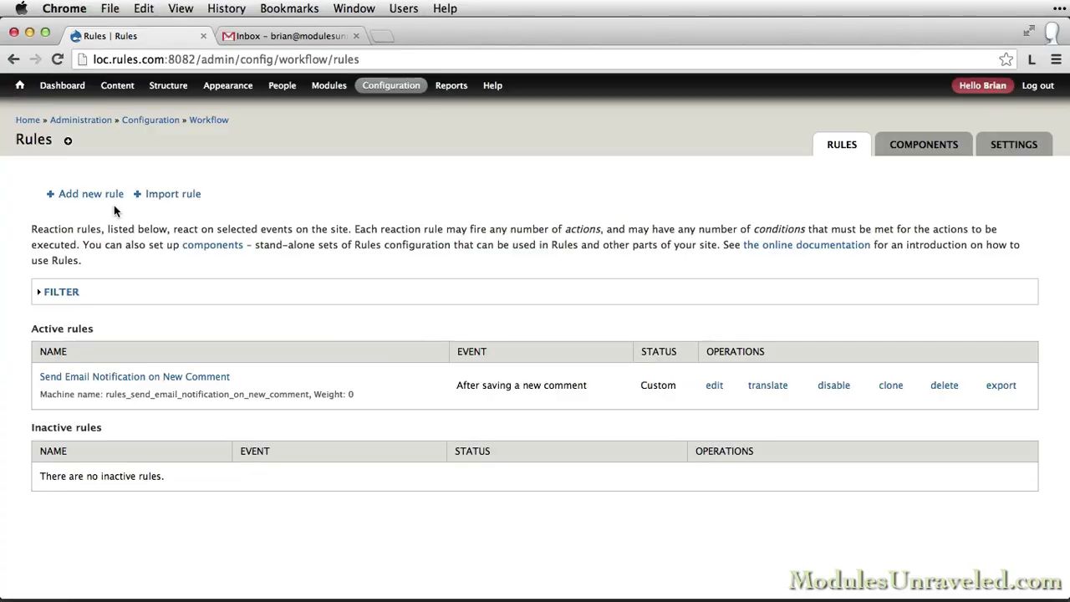
# - Add a reaction rule named 'Comment reply notification' reacting on 'After saving a new comment'
pyautogui.click(90, 194)
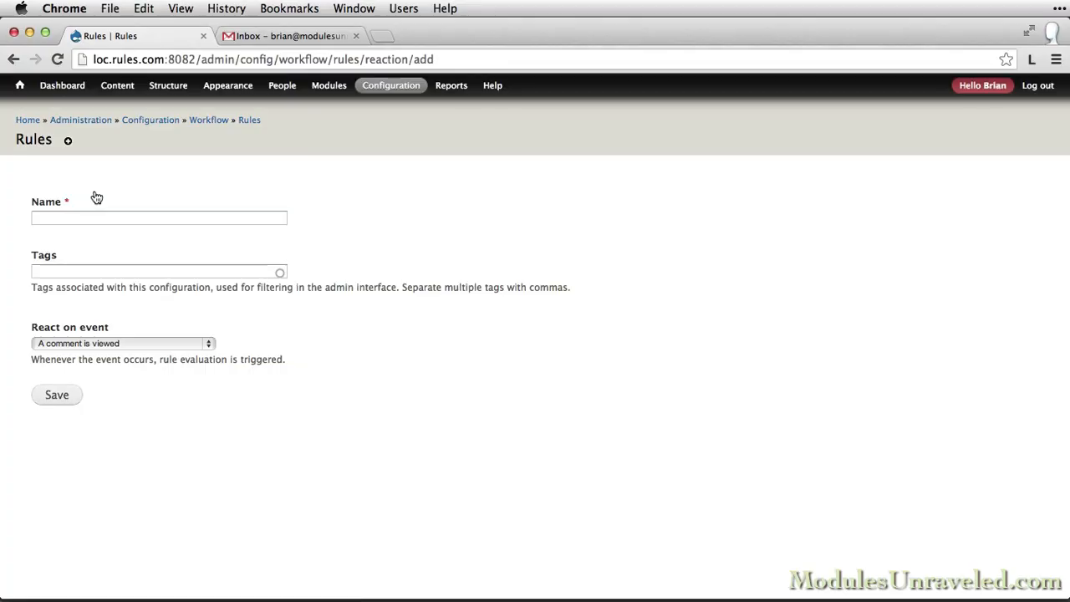
pyautogui.click(159, 217)
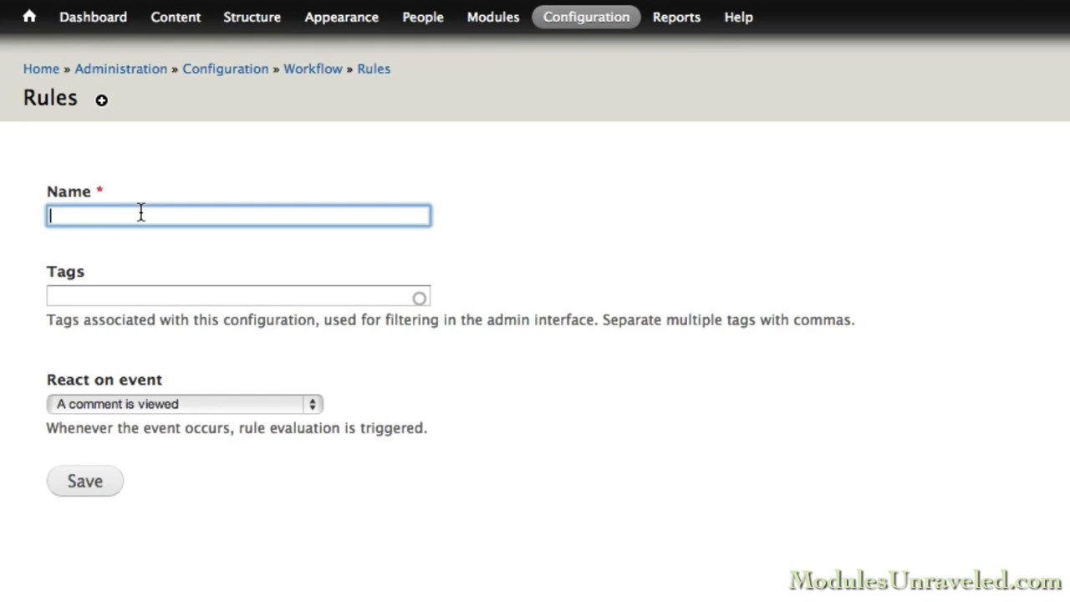
pyautogui.write('Comment reply')
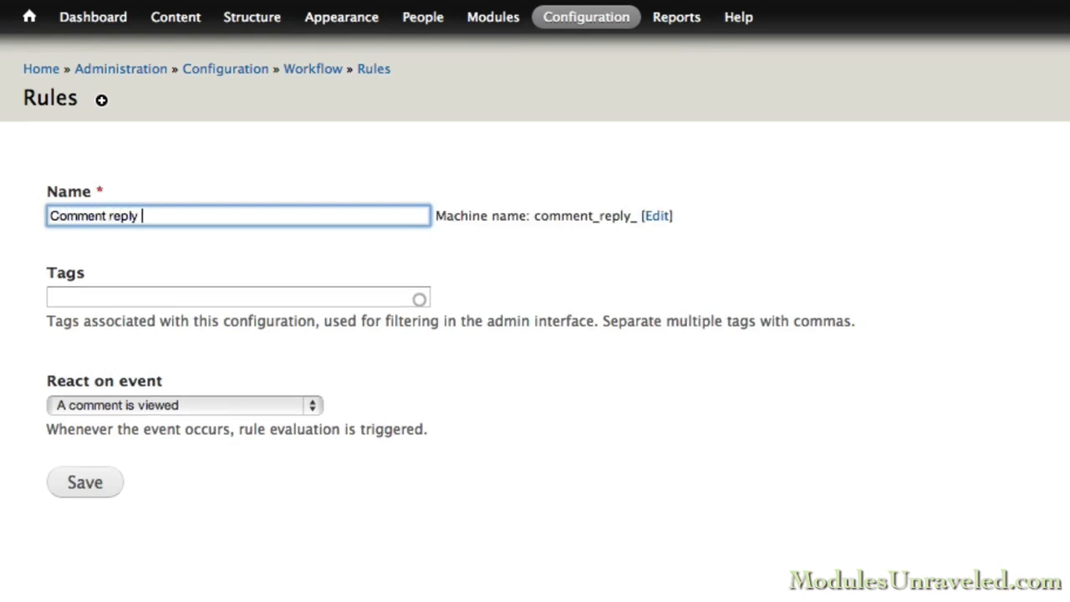
pyautogui.write('notificat')
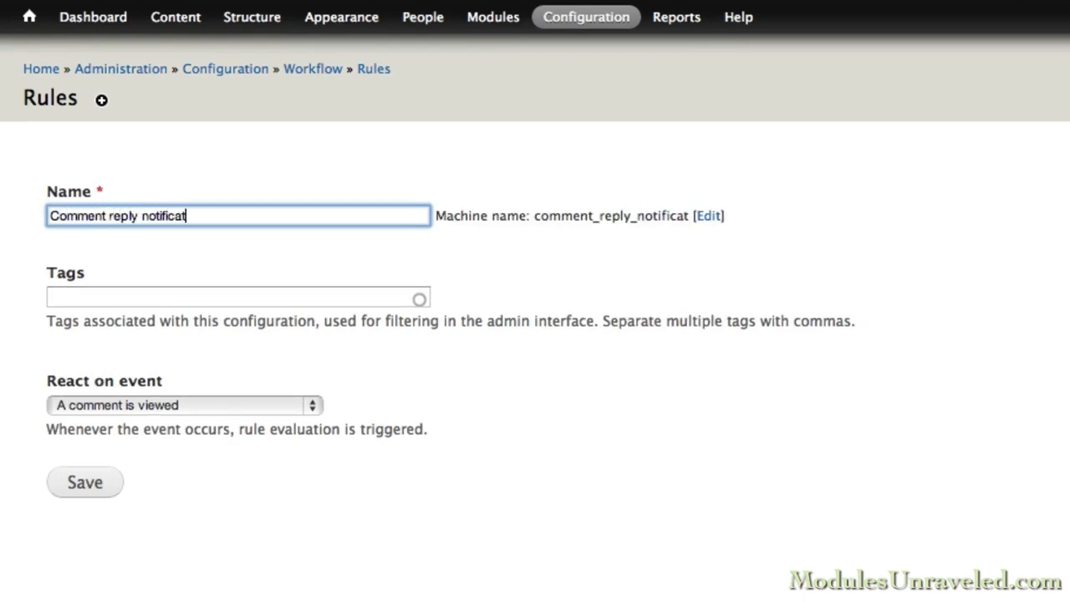
pyautogui.write('ion')
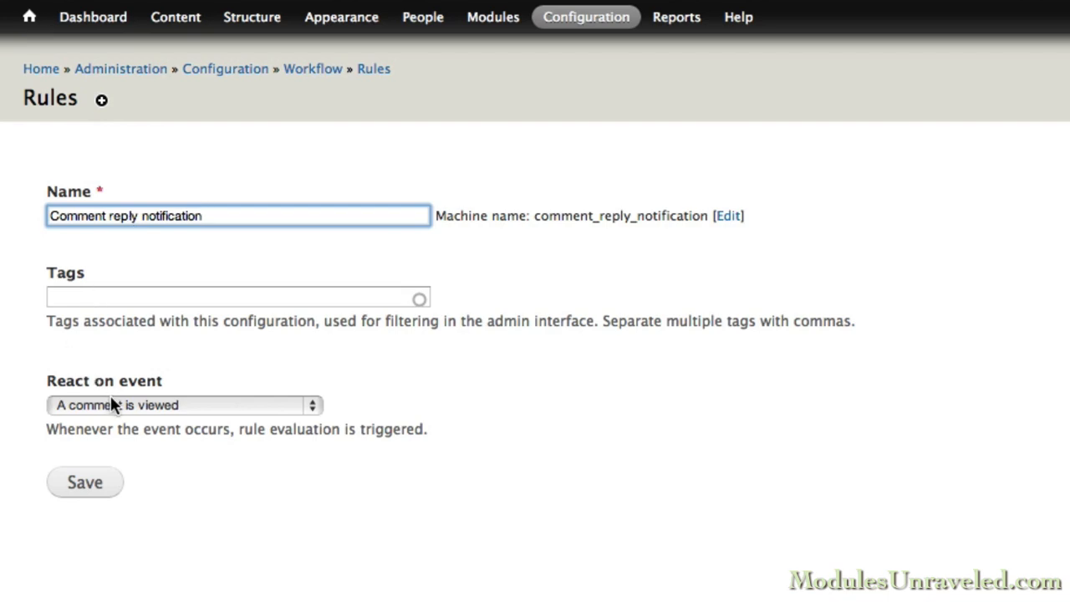
pyautogui.click(184, 405)
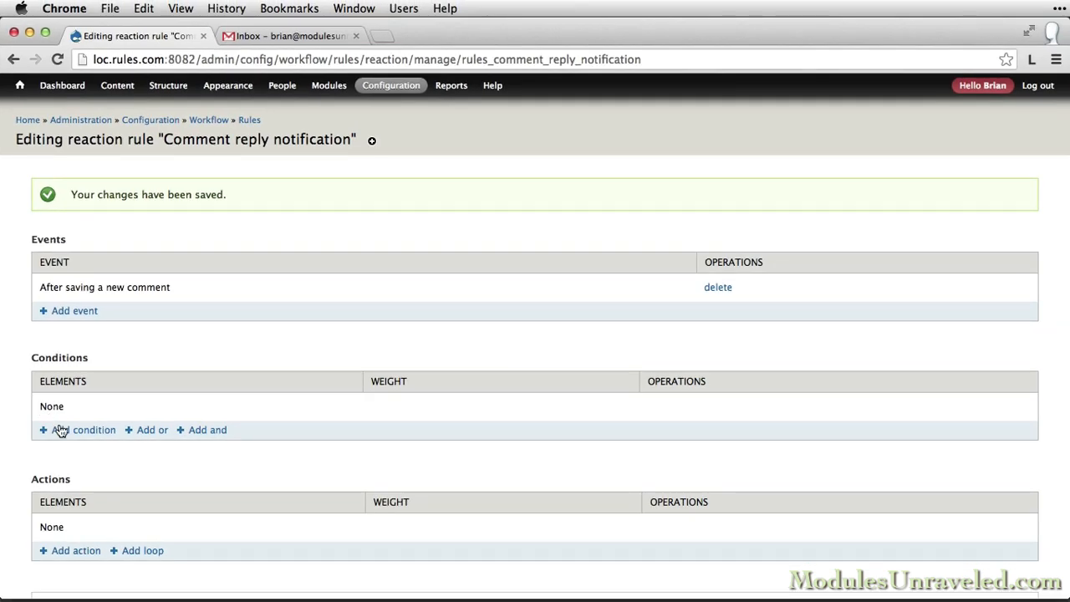
# - Add a Data comparison condition with comment:author as the data to compare
pyautogui.click(87, 430)
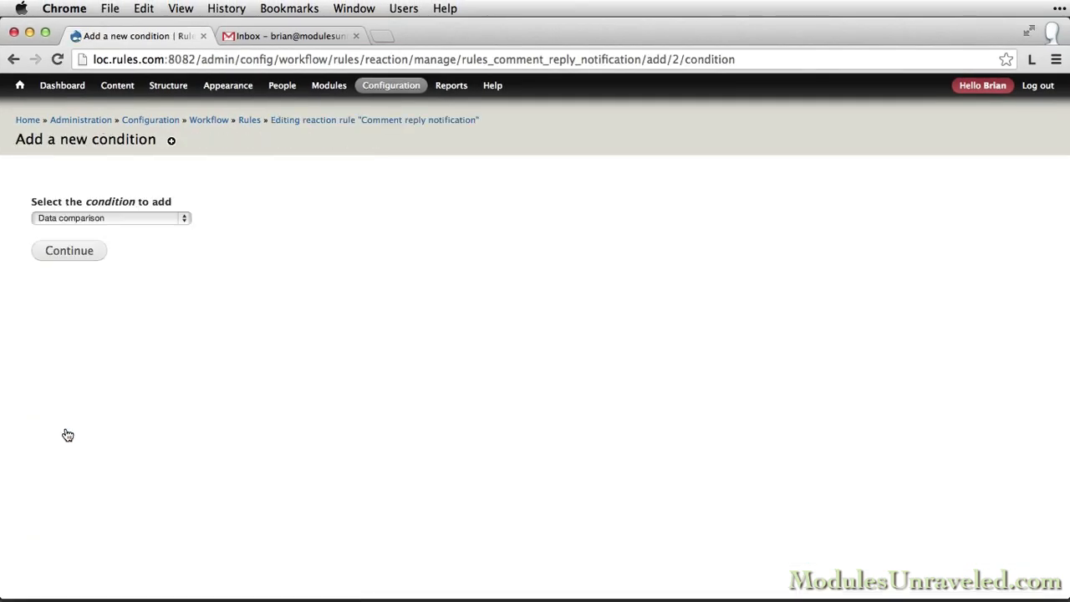
pyautogui.moveTo(69, 251)
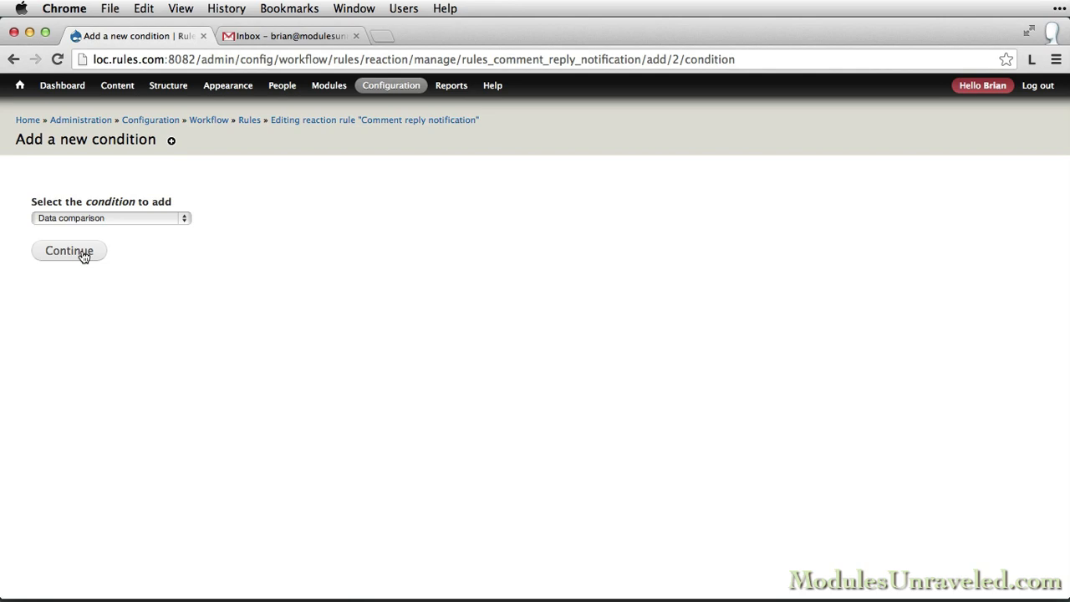
pyautogui.click(69, 251)
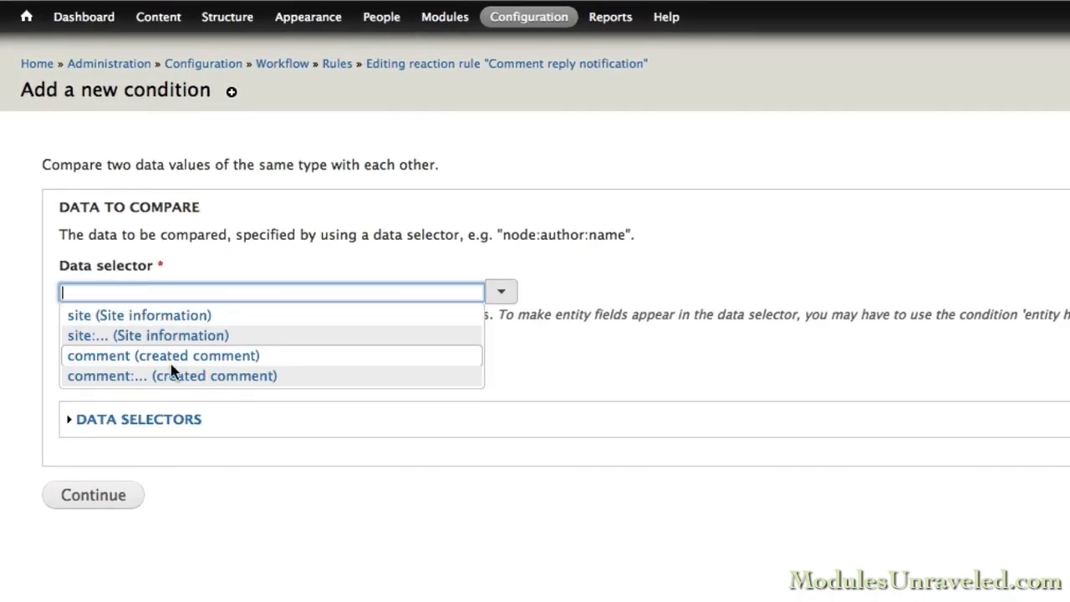
pyautogui.click(171, 375)
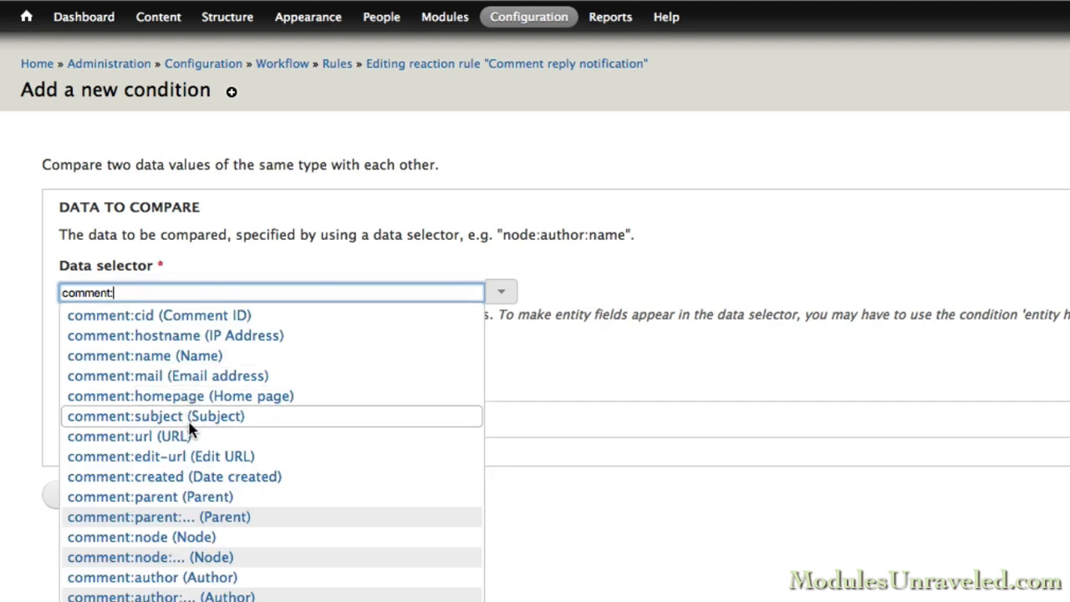
pyautogui.click(151, 577)
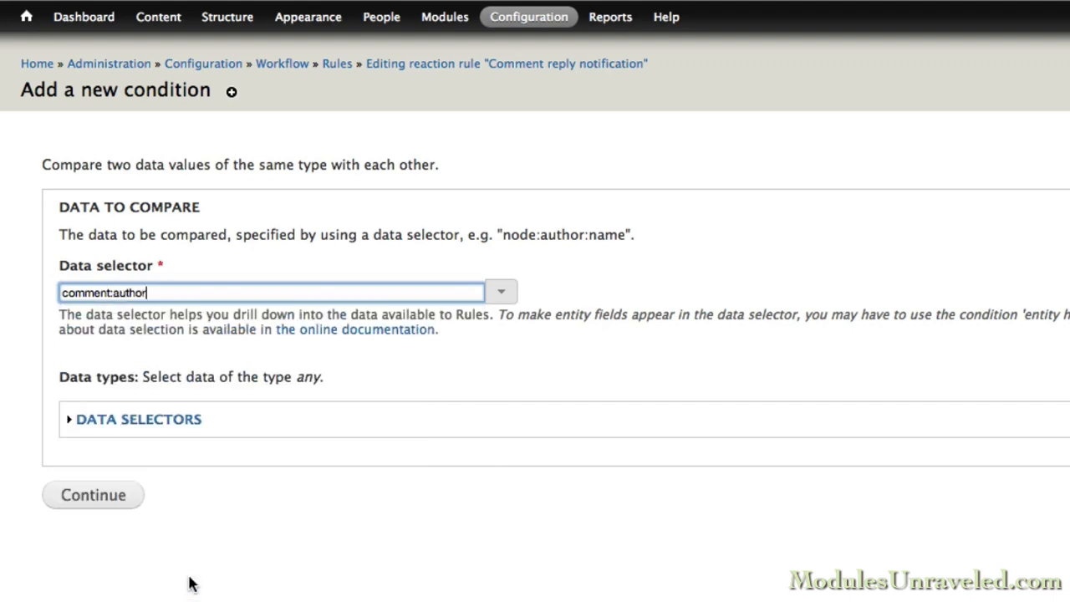
pyautogui.click(92, 495)
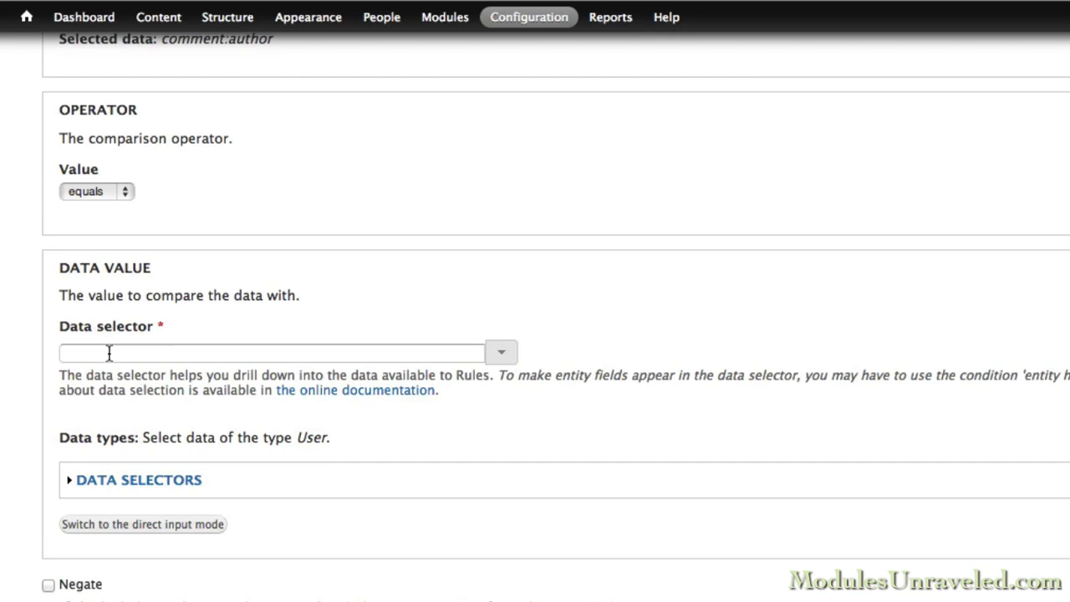
# - Compare against comment:parent:author, negate the condition so authors must differ, and save it
pyautogui.write('comment:parent:')
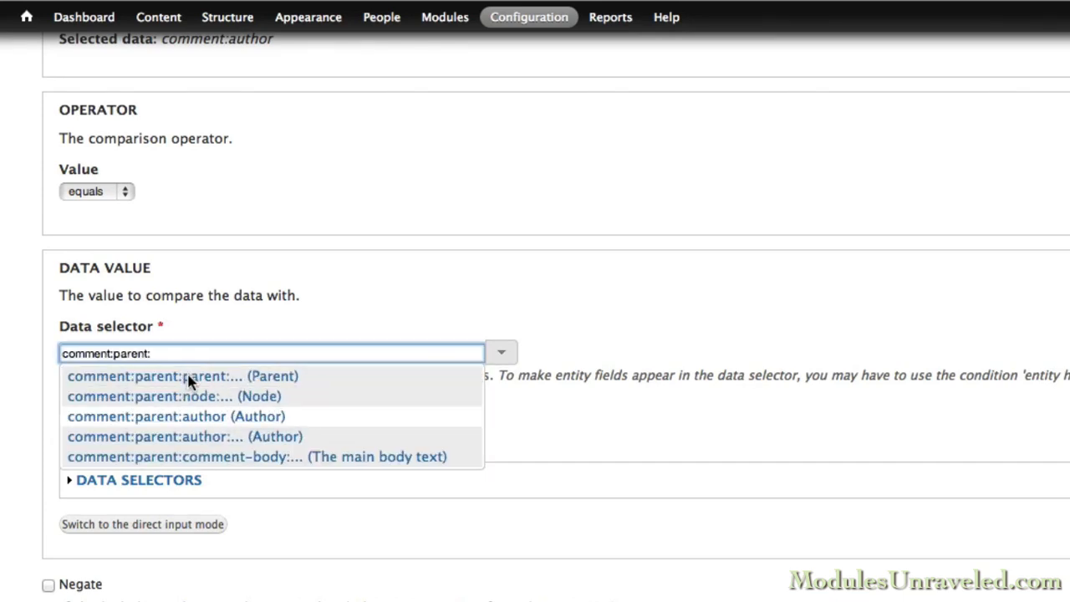
pyautogui.click(176, 415)
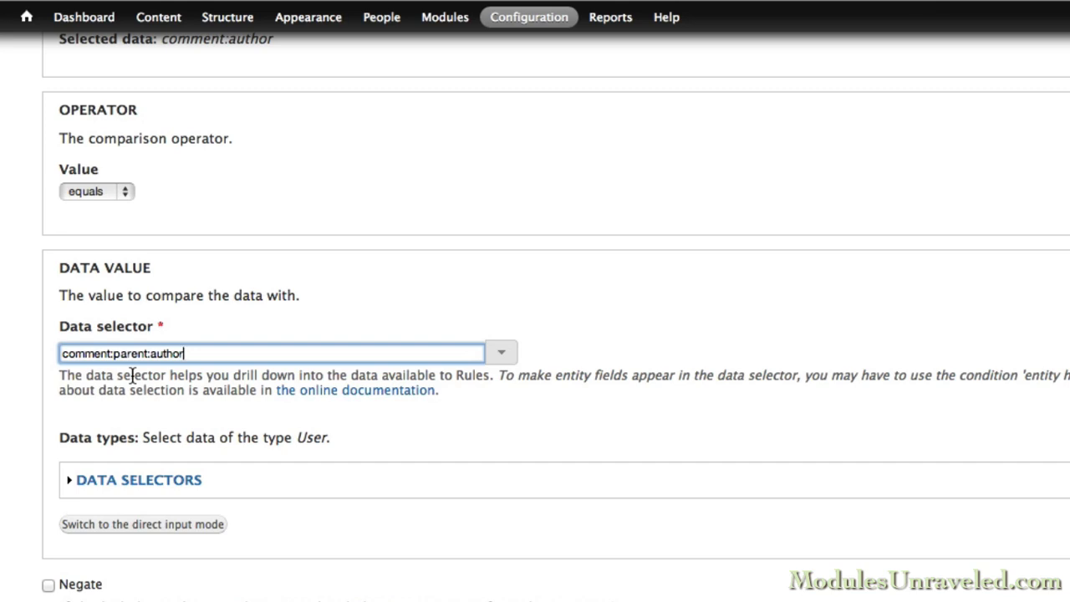
pyautogui.click(49, 585)
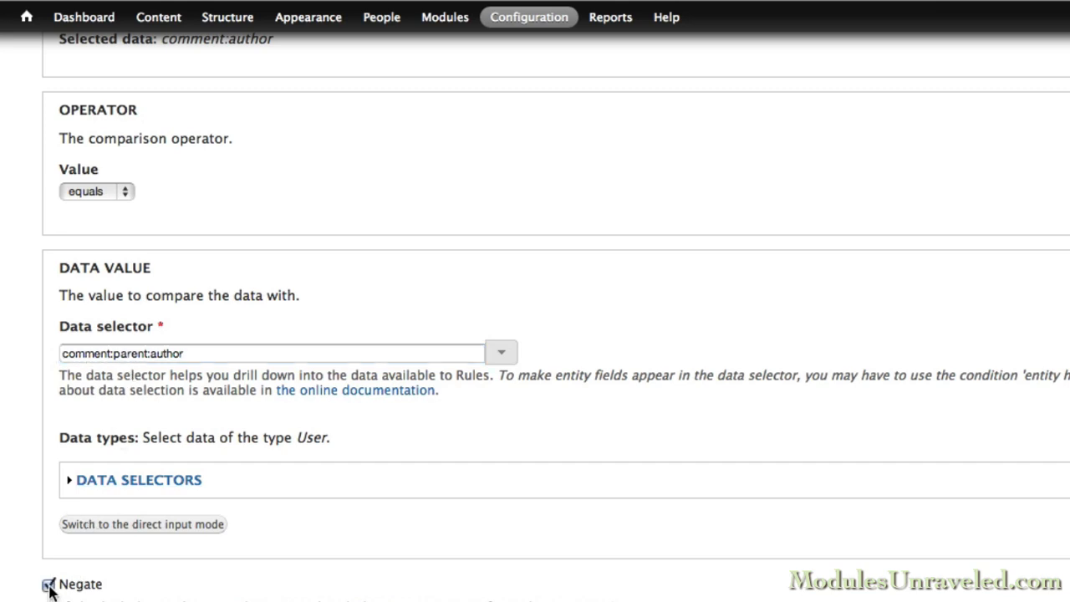
pyautogui.click(50, 583)
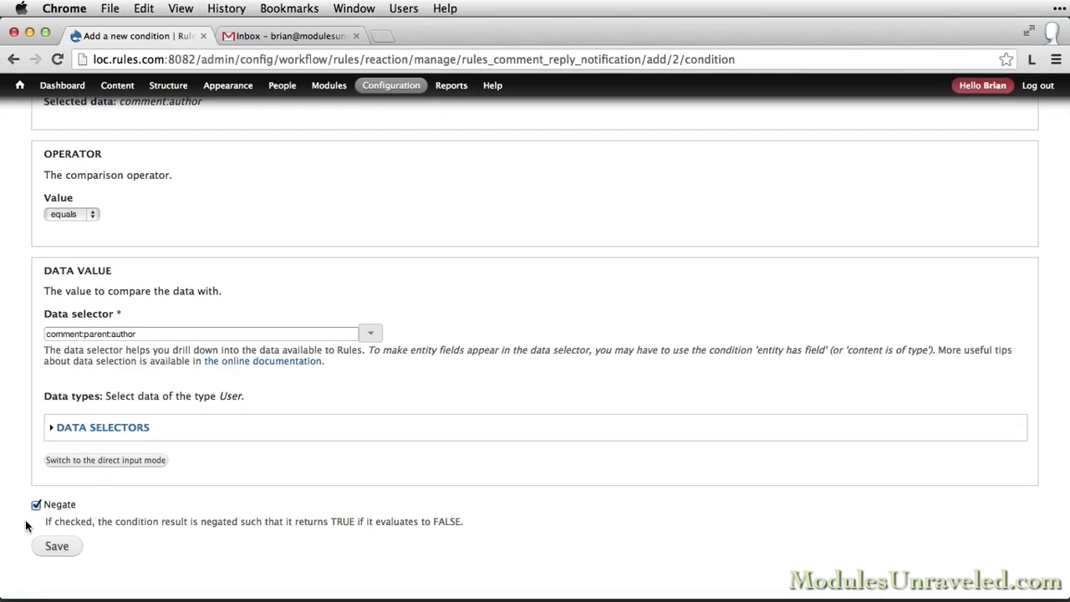
pyautogui.click(57, 545)
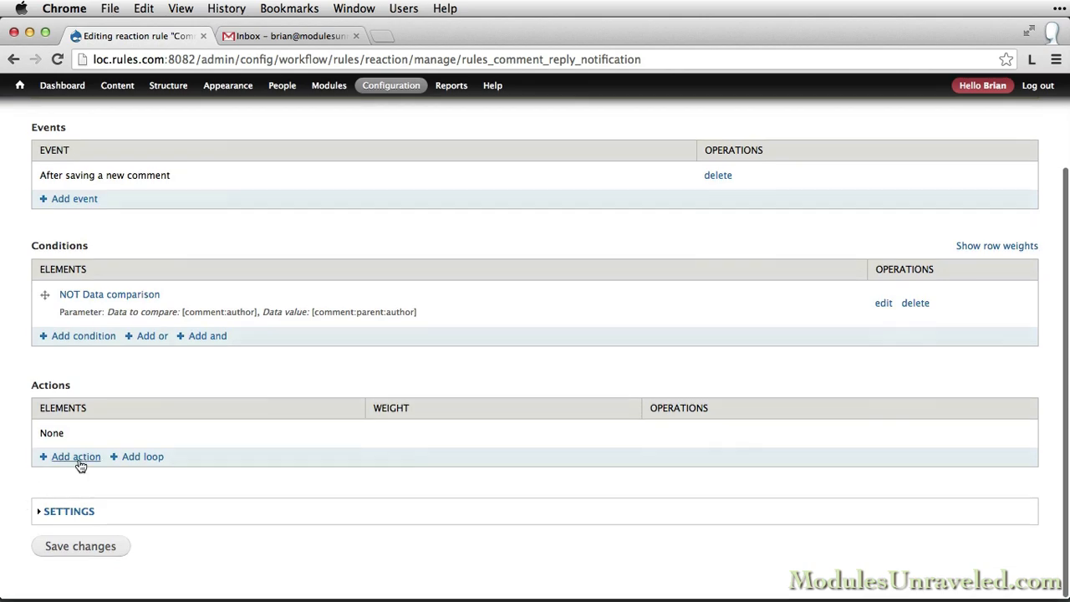
# - Add a Send mail action to the rule and proceed to configure it
pyautogui.click(75, 456)
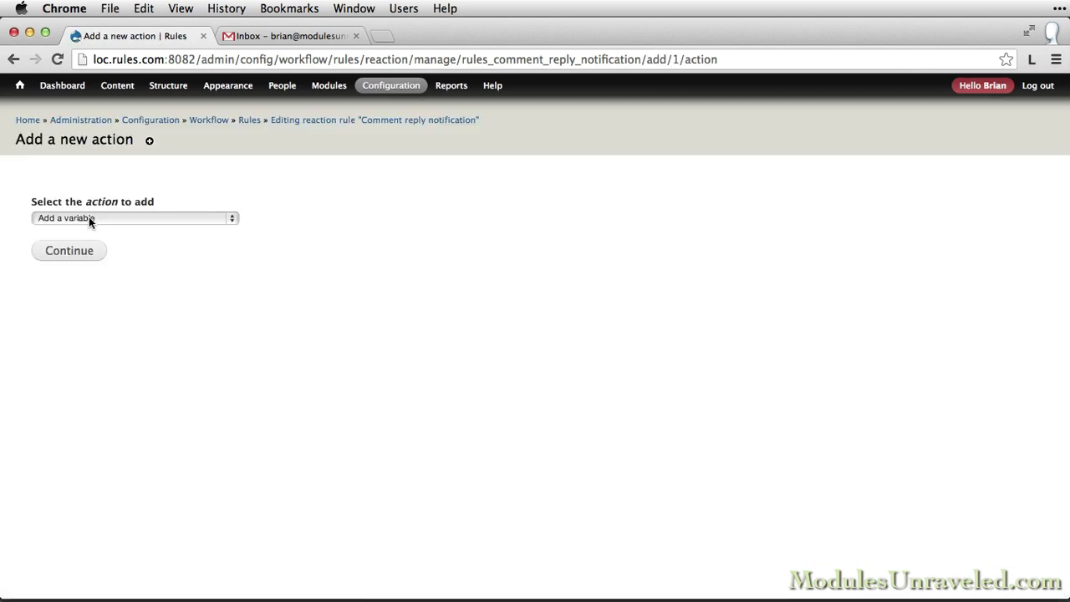
pyautogui.click(134, 217)
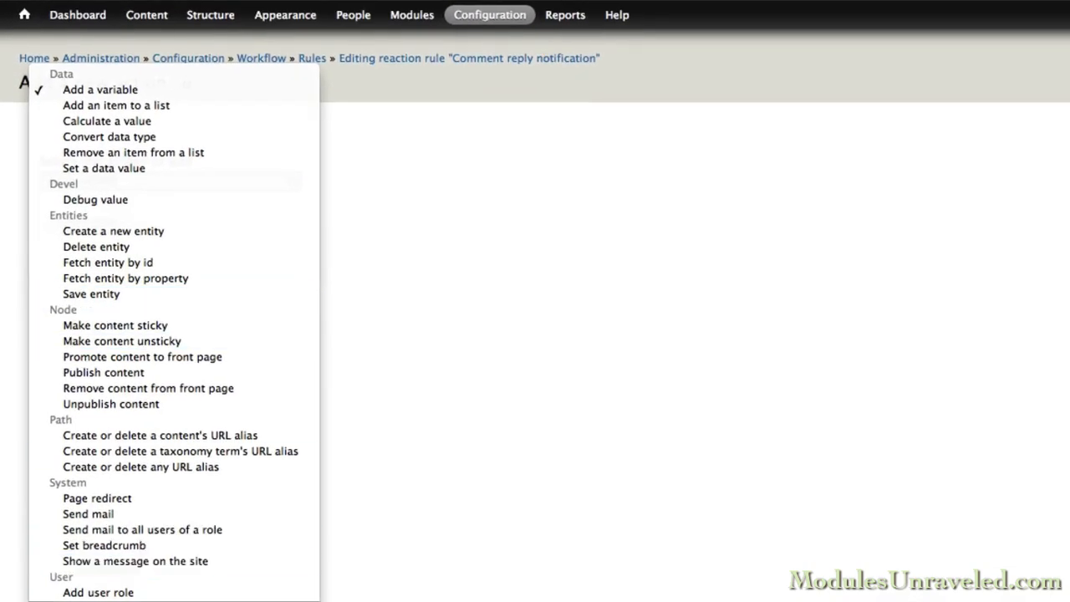
pyautogui.click(87, 514)
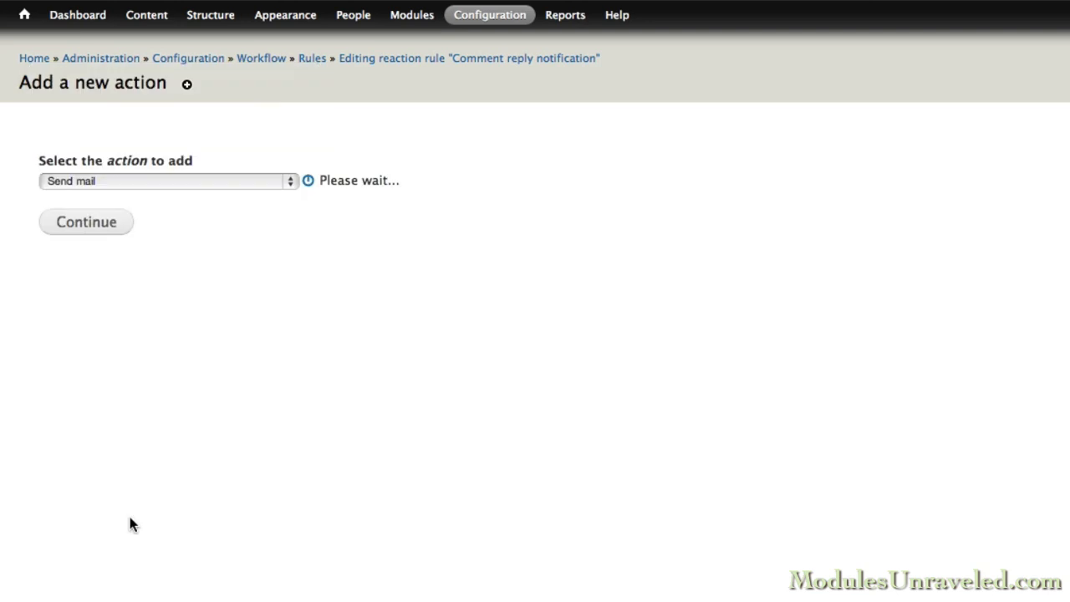
pyautogui.click(85, 221)
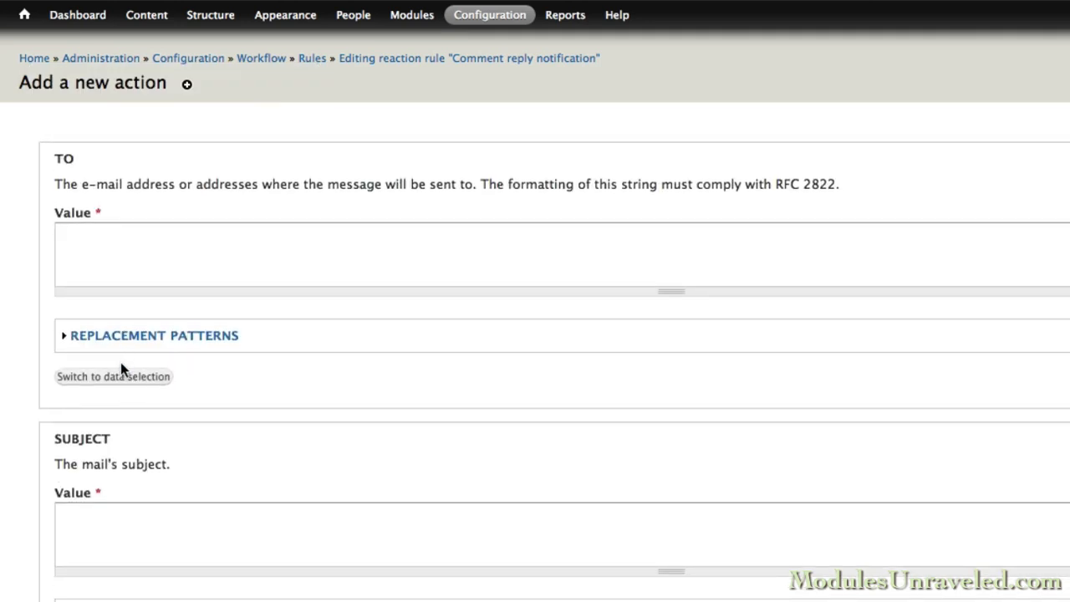
# - Set the recipient via data selector to comment:parent:author:mail
pyautogui.click(114, 377)
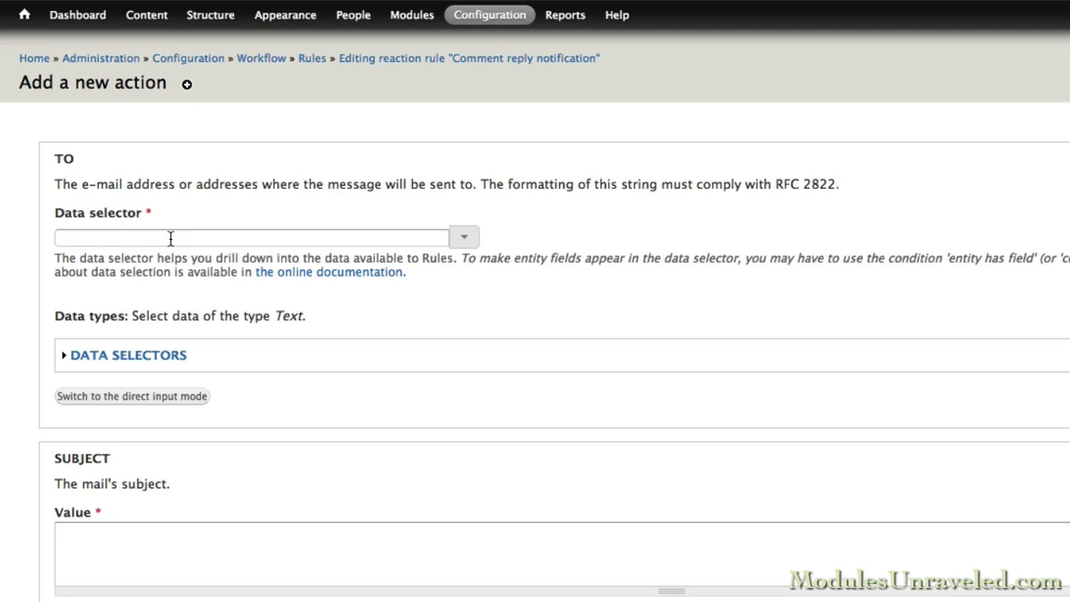
pyautogui.write('comment:')
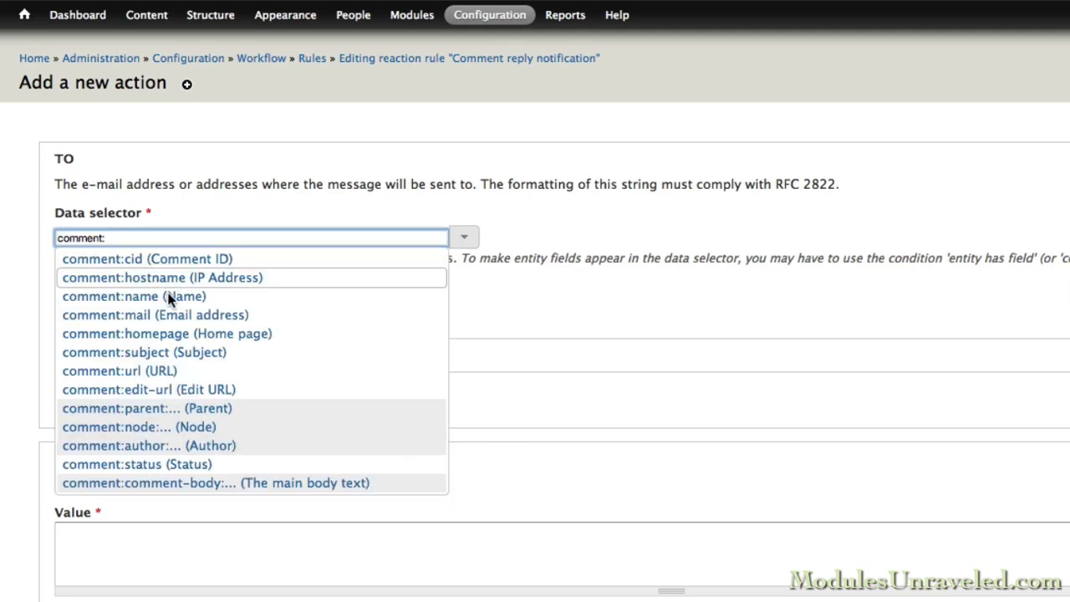
pyautogui.click(147, 408)
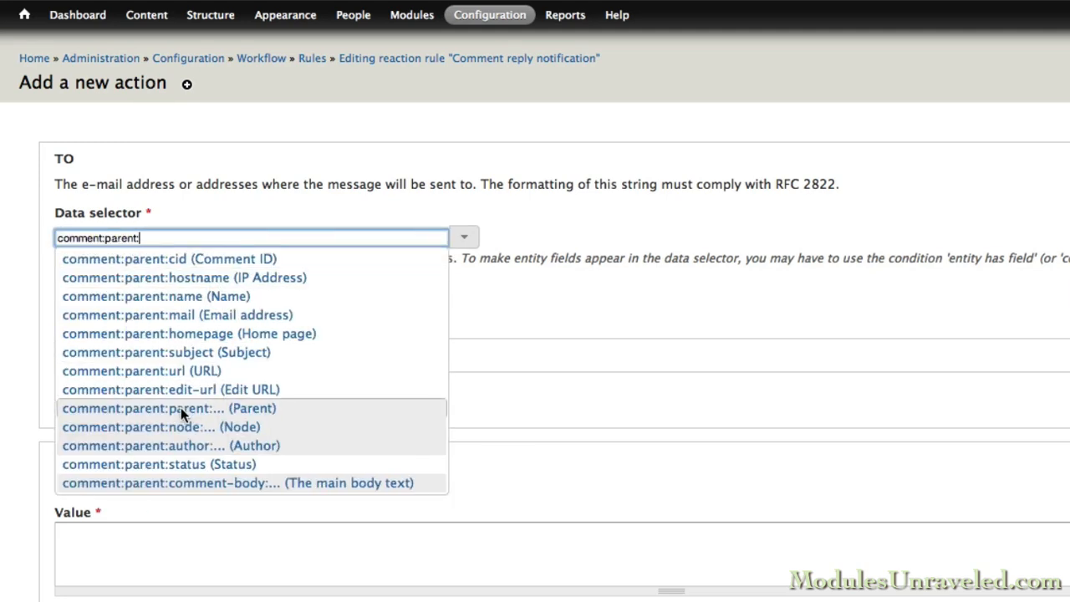
pyautogui.click(171, 445)
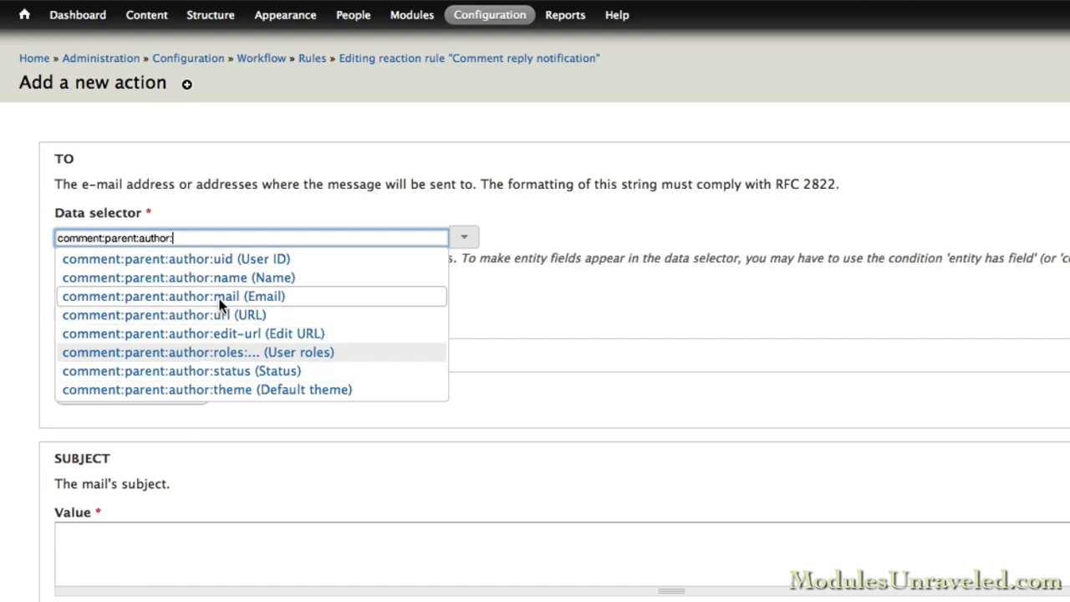
pyautogui.click(172, 296)
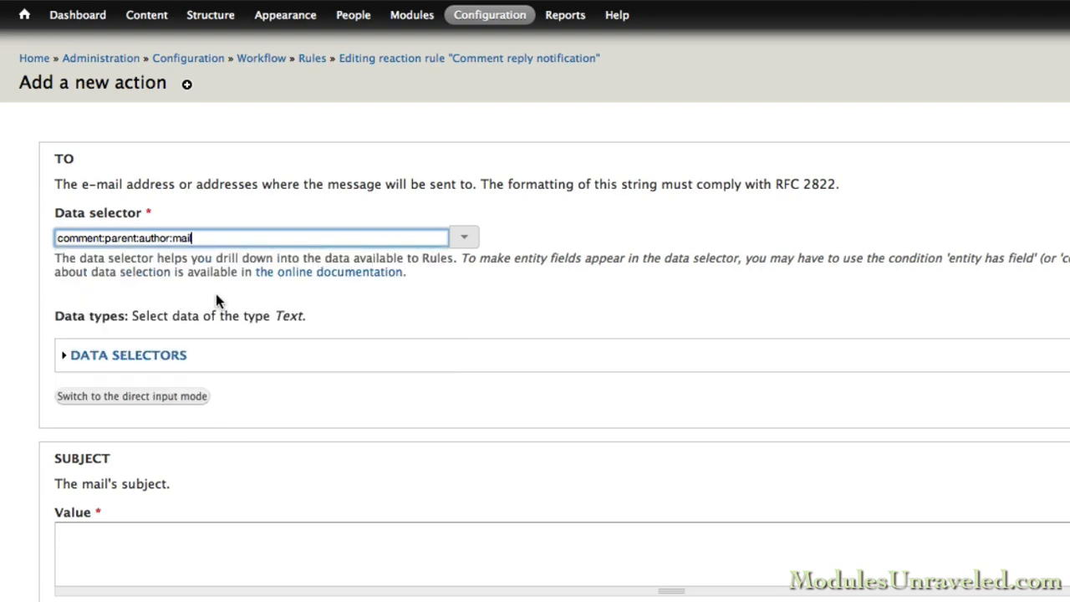
pyautogui.moveTo(202, 291)
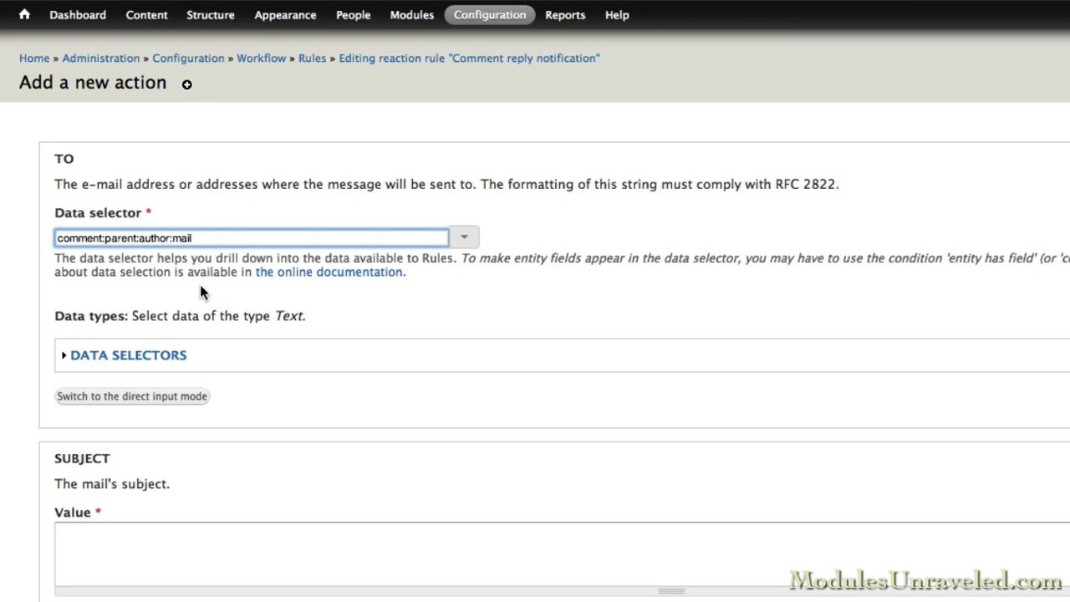
# - Enter the subject 'Reply to "' followed by the [comment:parent] token from Replacement patterns
pyautogui.scroll(-3)
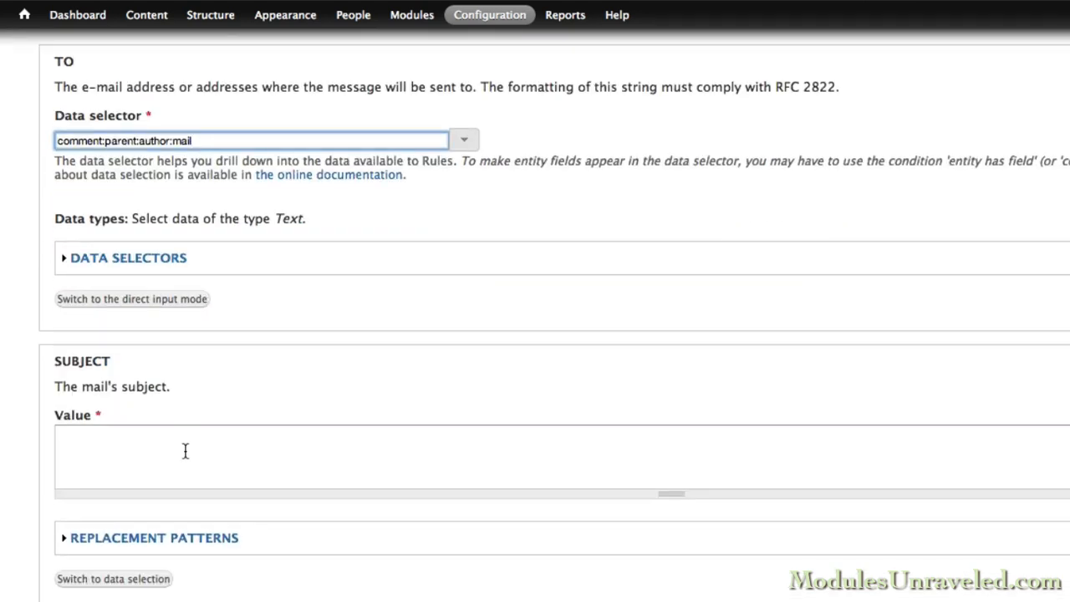
pyautogui.write('Reply')
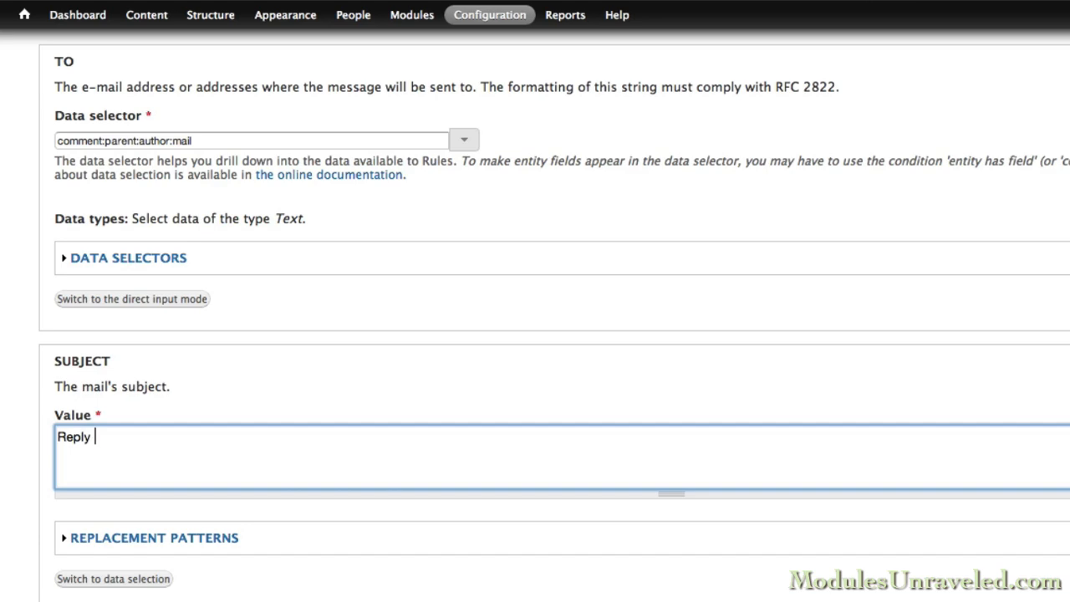
pyautogui.write('to "')
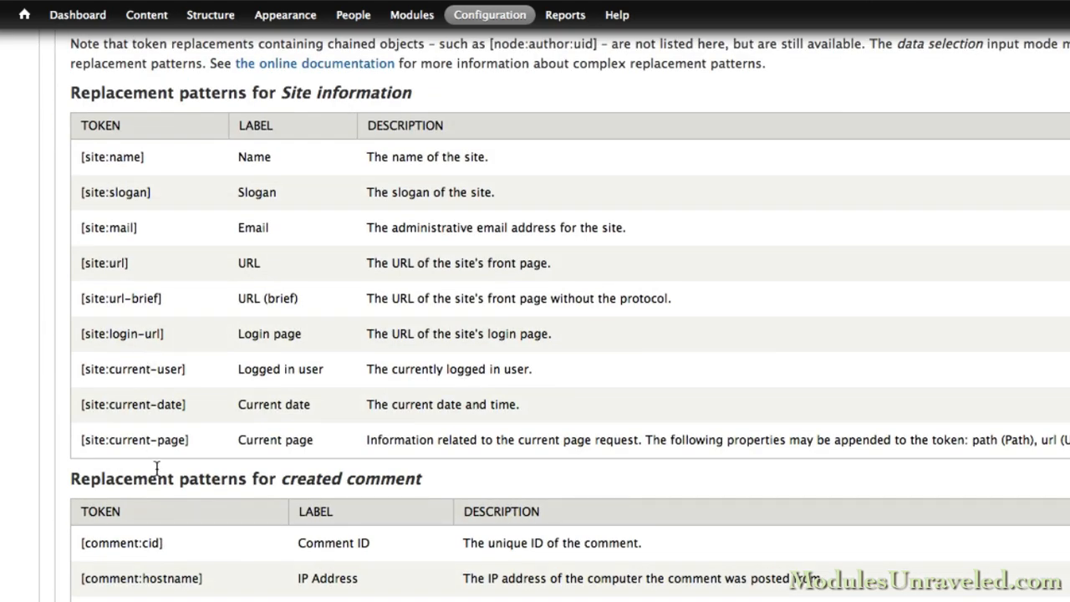
pyautogui.scroll(-3)
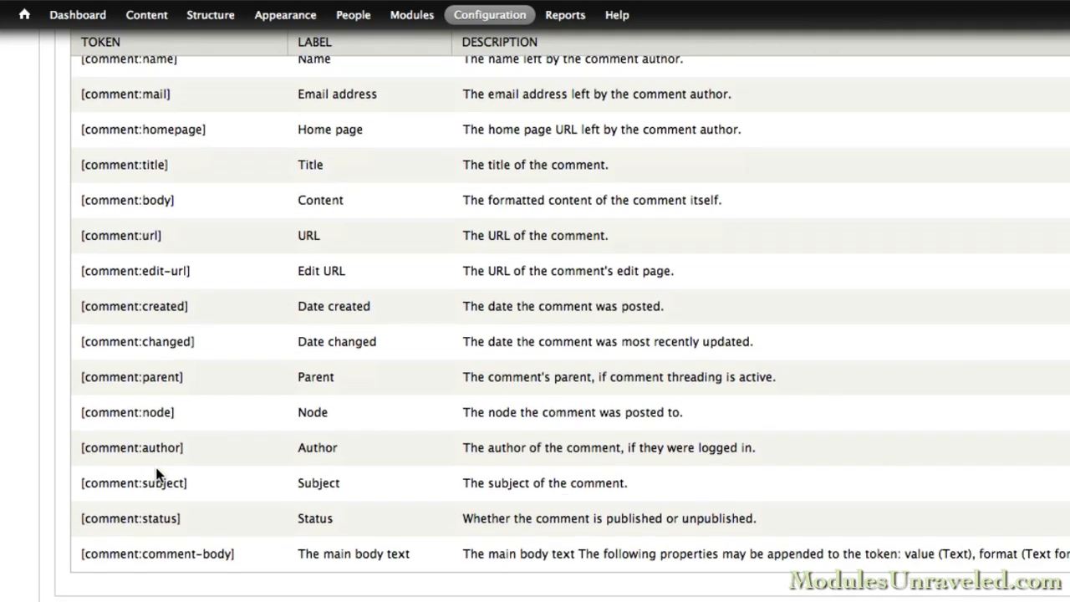
pyautogui.moveTo(191, 411)
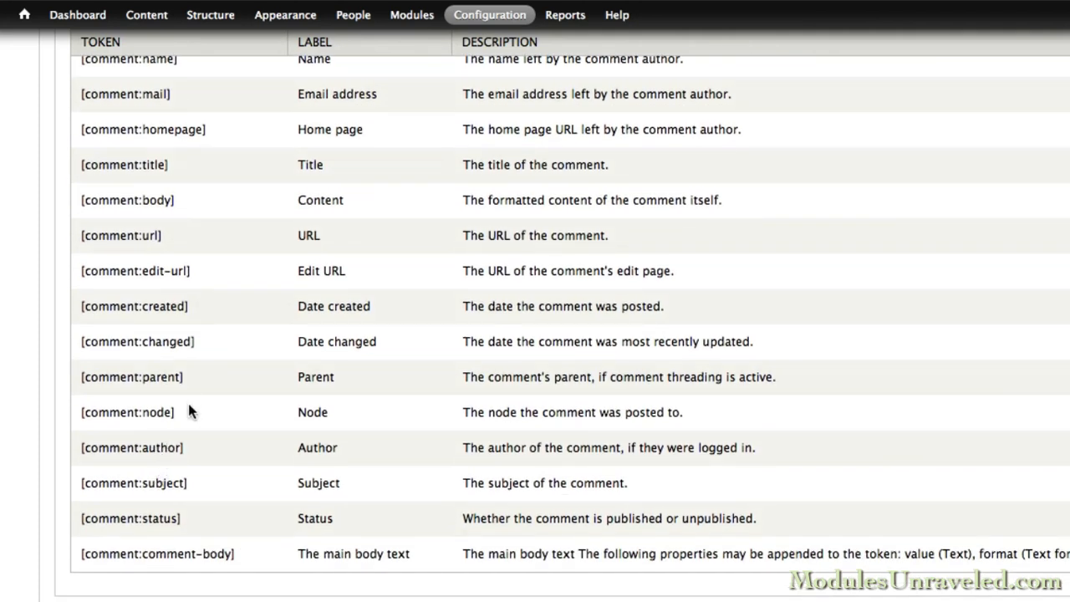
pyautogui.scroll(3)
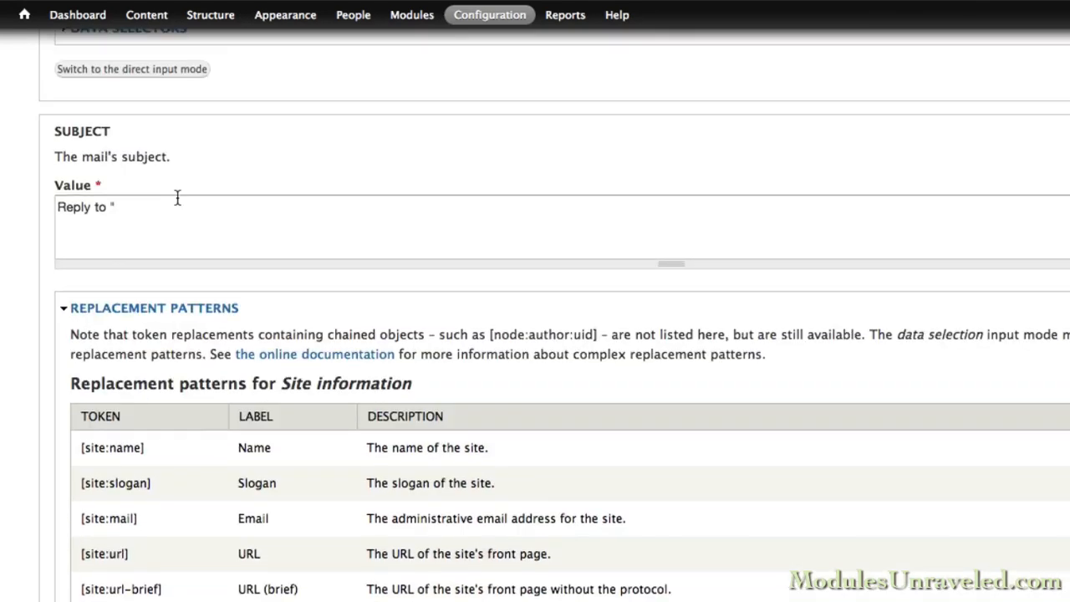
pyautogui.write('[comment:parent]')
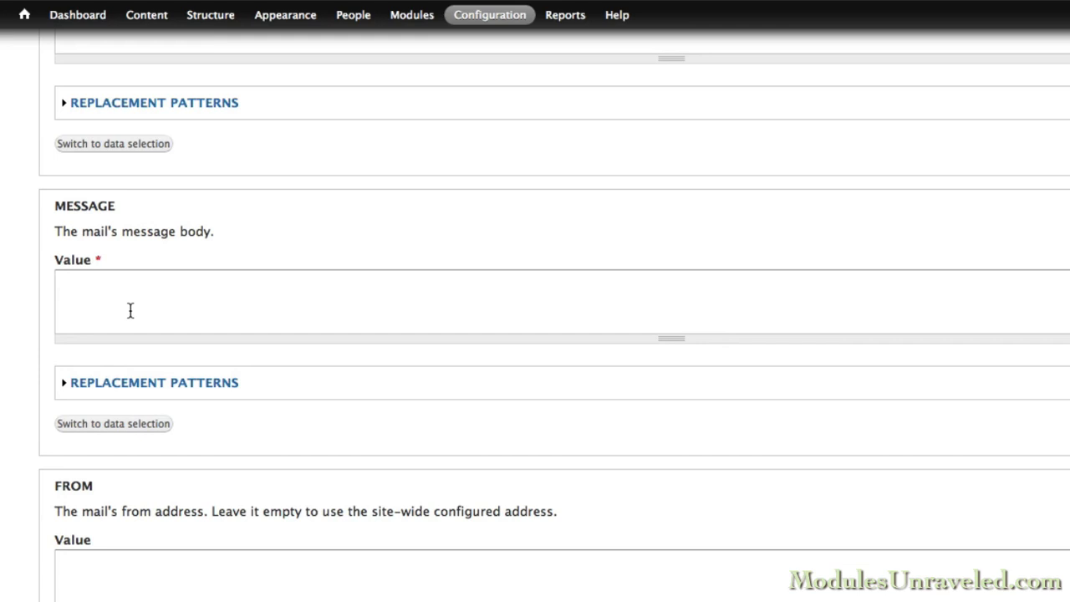
# - Write the message 'View the complete topic at [comment:url]' followed by the [comment:name] token
pyautogui.write('View')
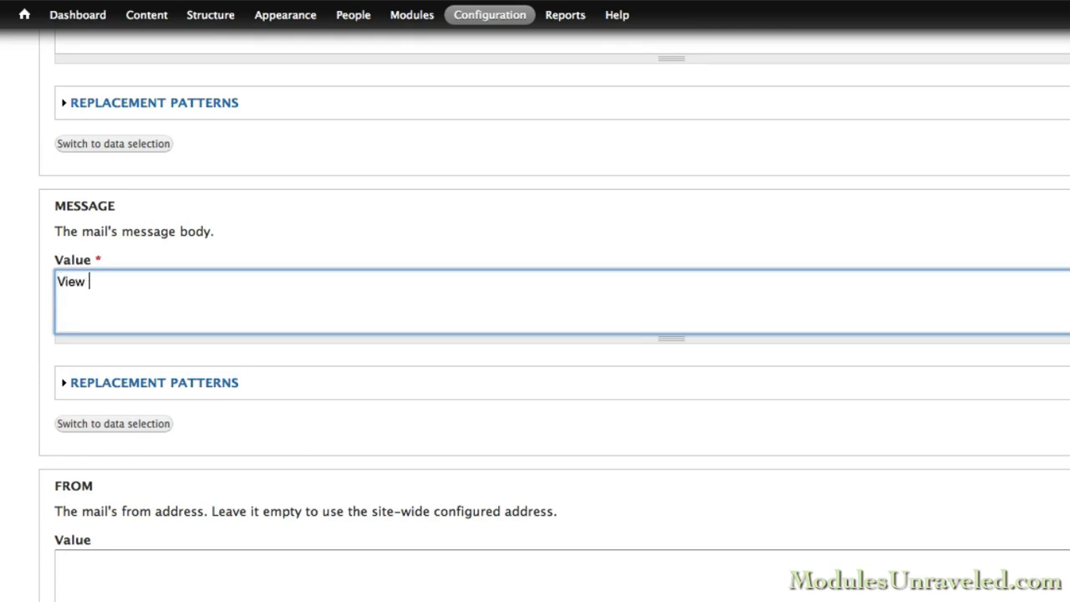
pyautogui.write('the complete top')
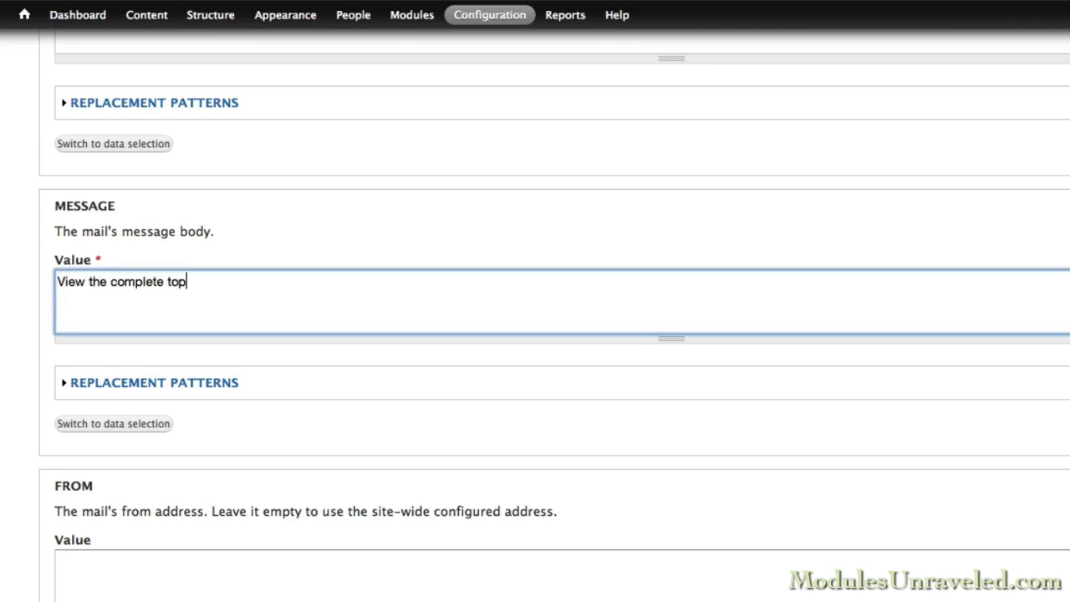
pyautogui.write('ic at')
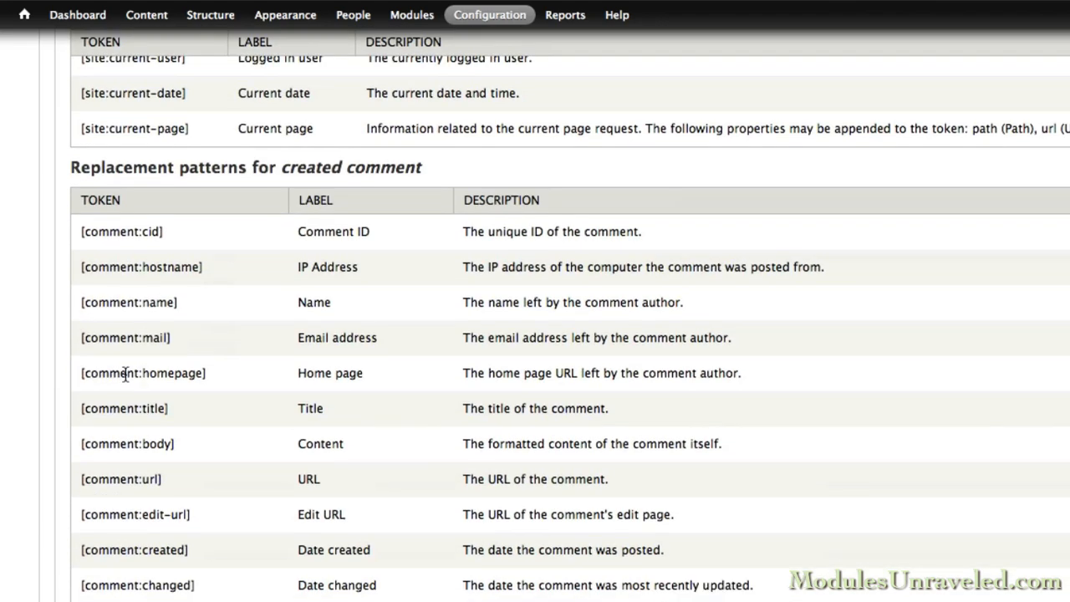
pyautogui.scroll(-3)
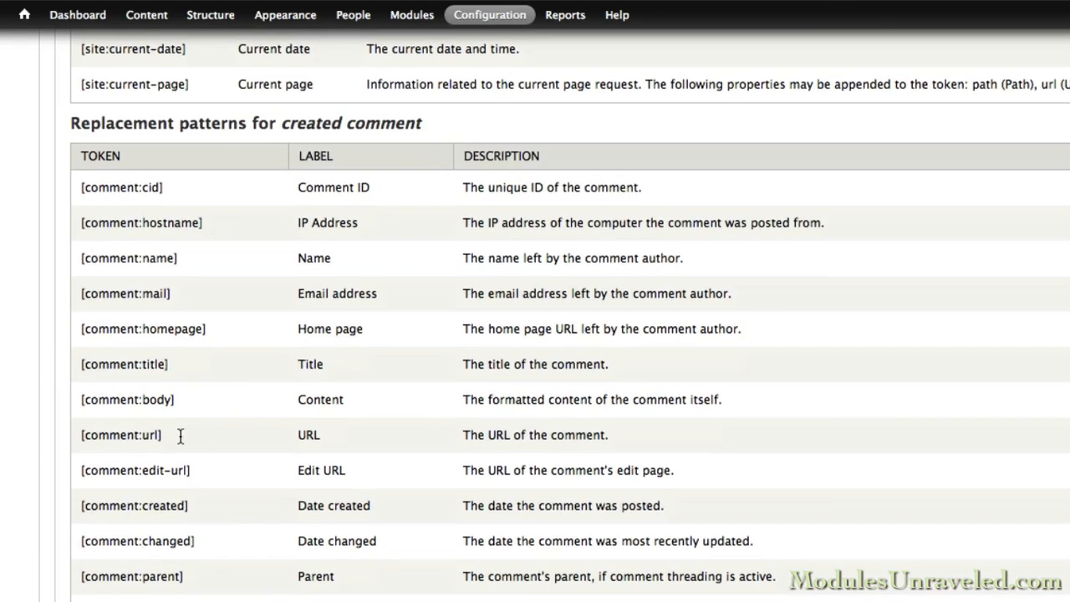
pyautogui.scroll(3)
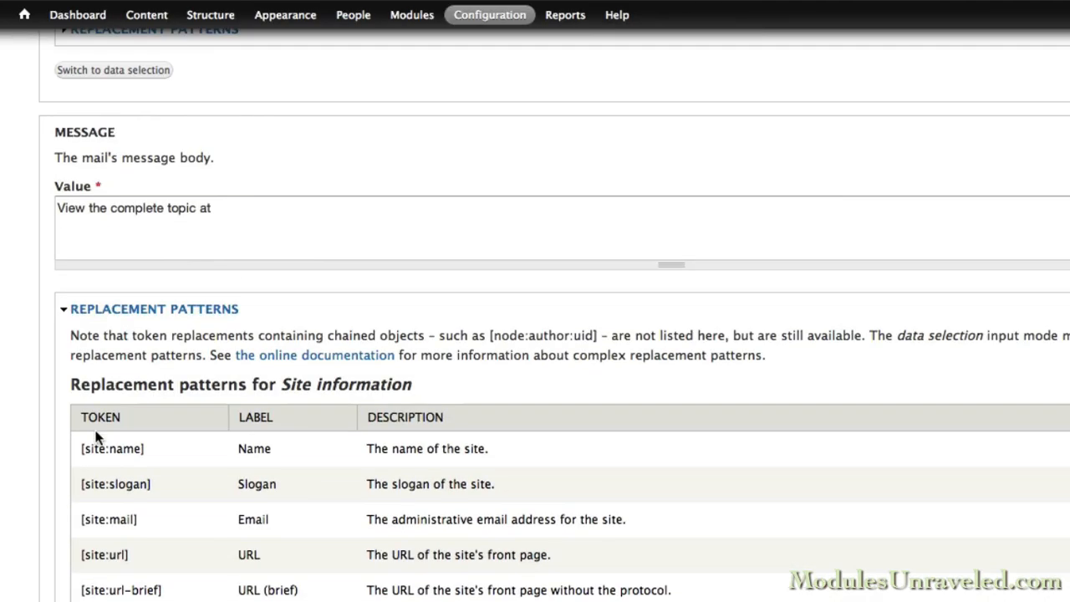
pyautogui.write('[comment:url]')
pyautogui.write('Posted By:')
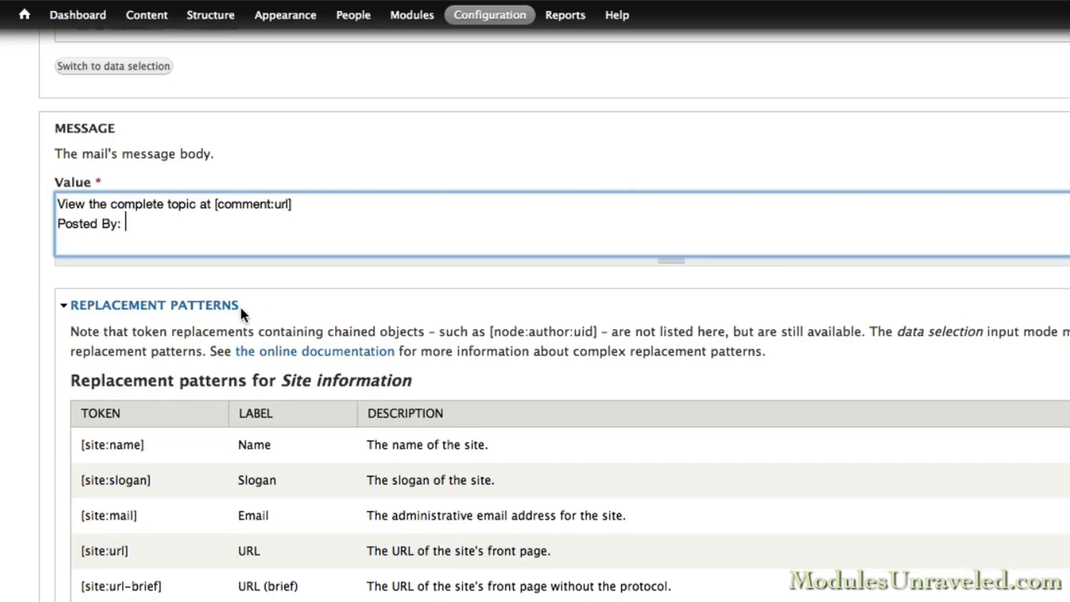
pyautogui.scroll(-3)
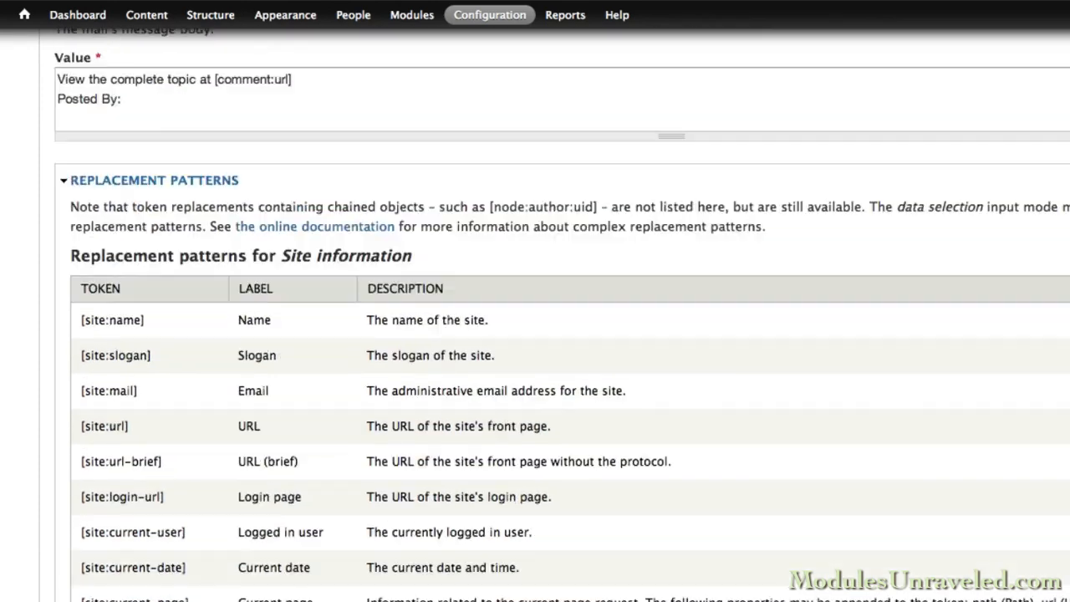
pyautogui.write('[comment:name]')
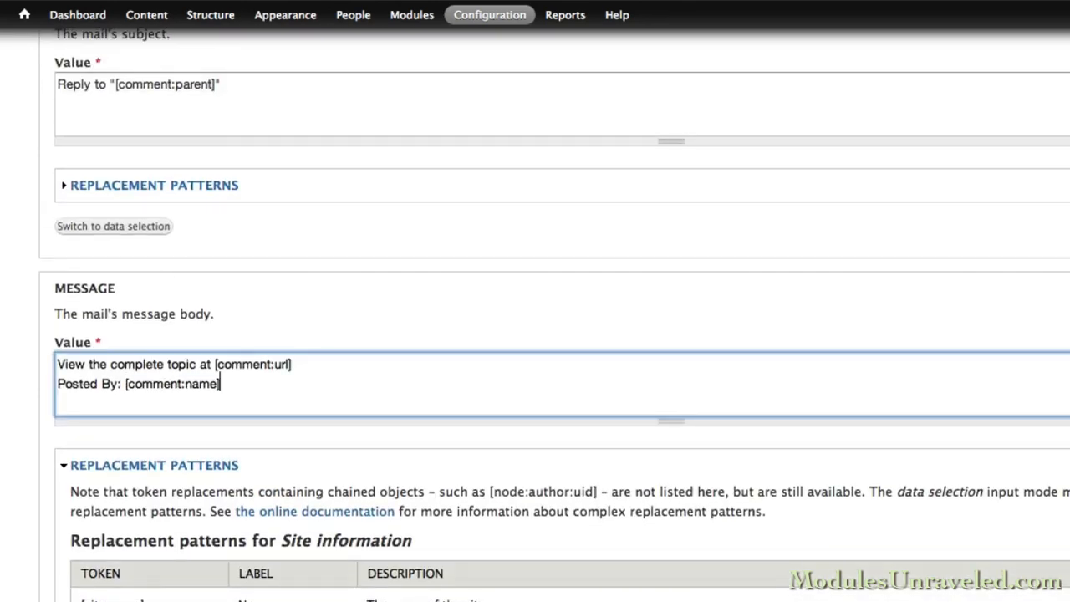
pyautogui.write('Title:')
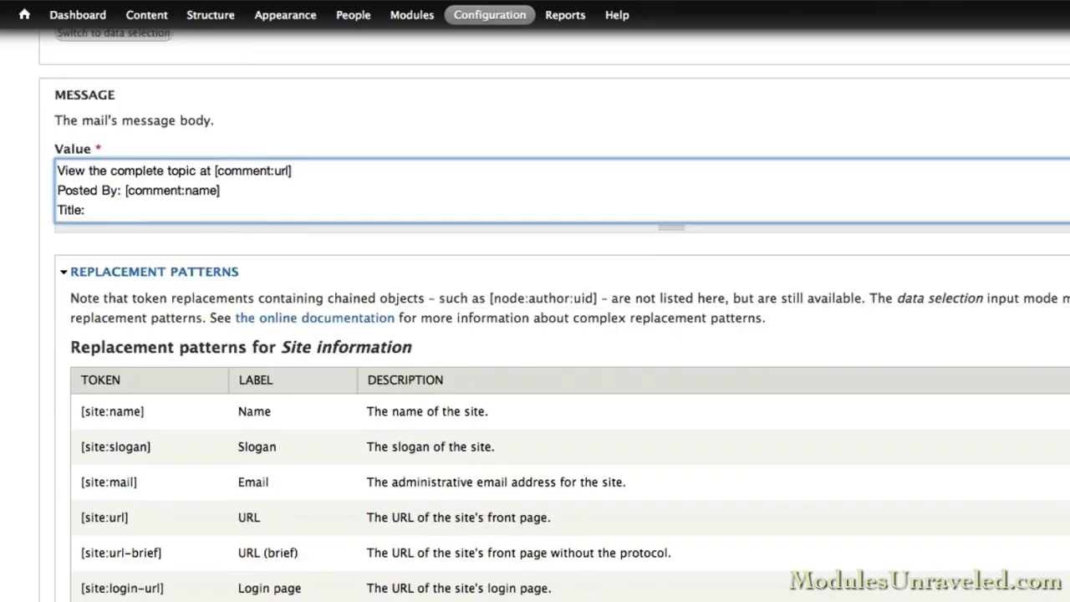
# - Add the [comment:title] token, a Body label and the [comment:body] token to the message
pyautogui.scroll(-3)
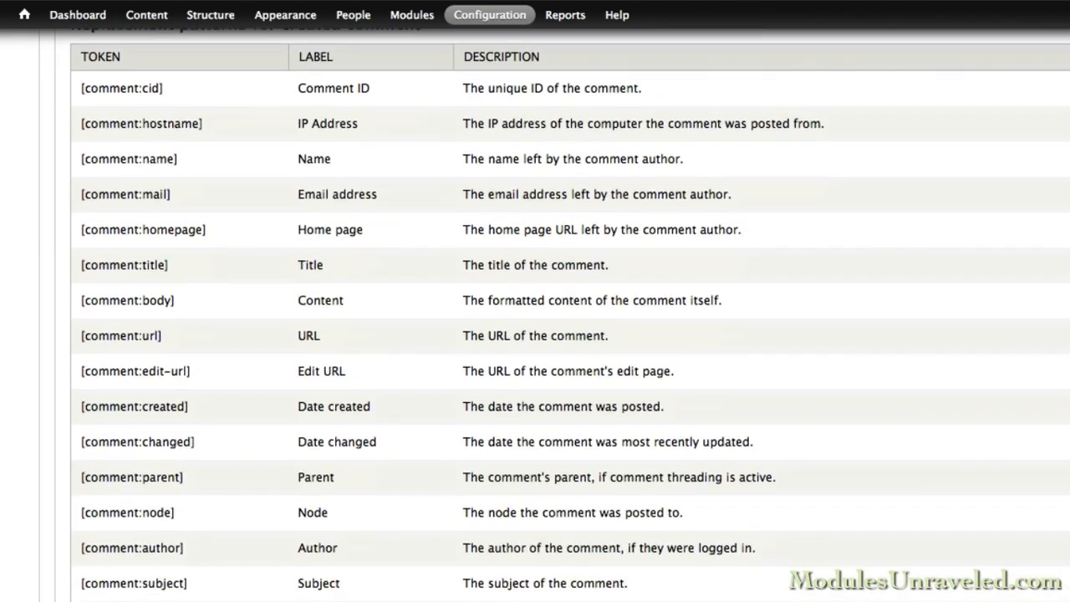
pyautogui.doubleClick(124, 265)
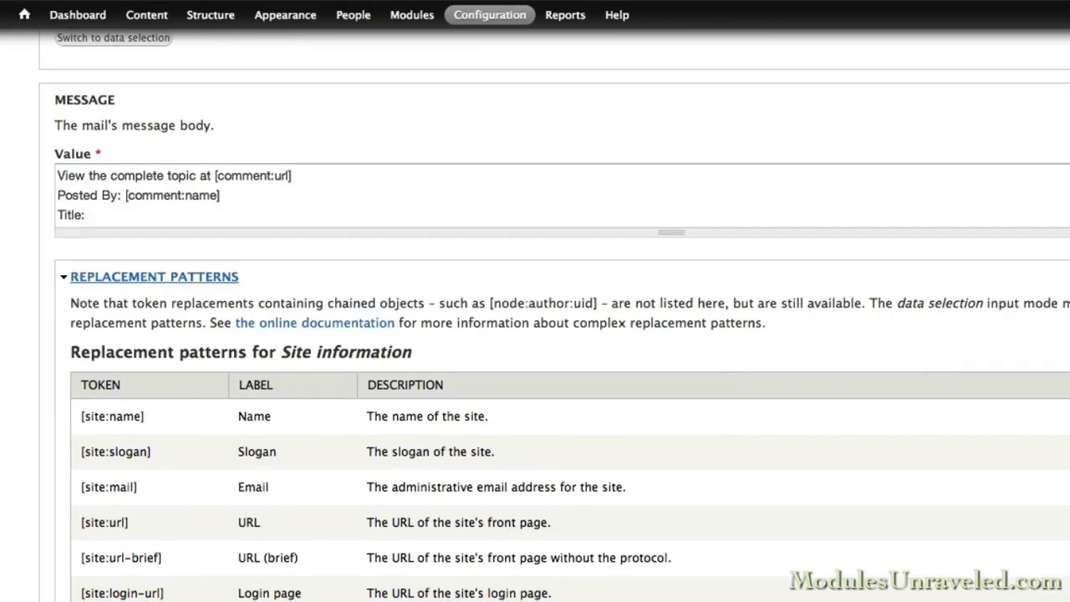
pyautogui.write('[comment:title]')
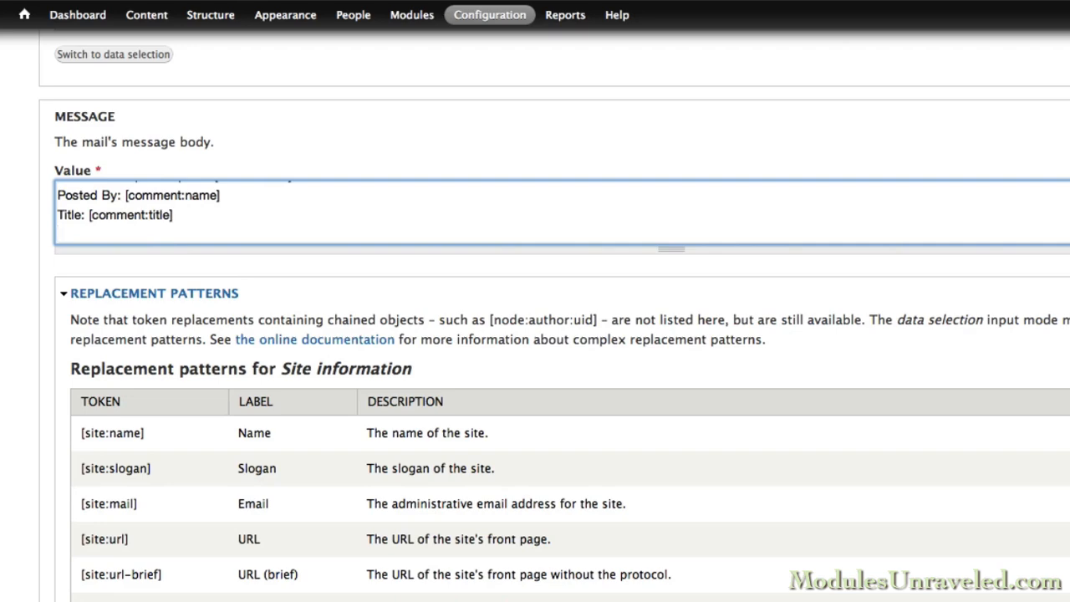
pyautogui.write('Body')
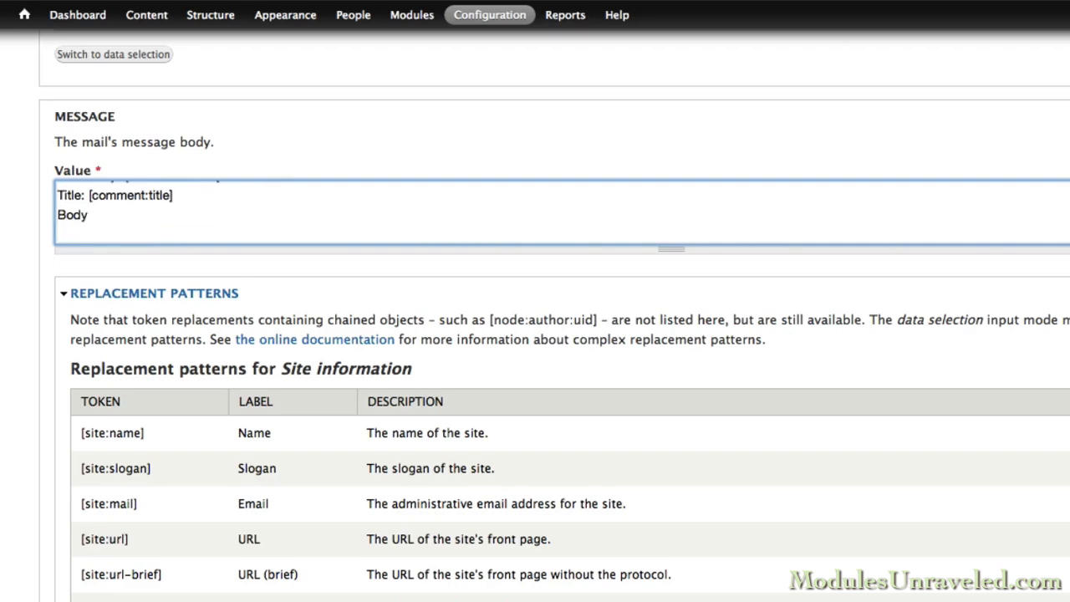
pyautogui.scroll(-3)
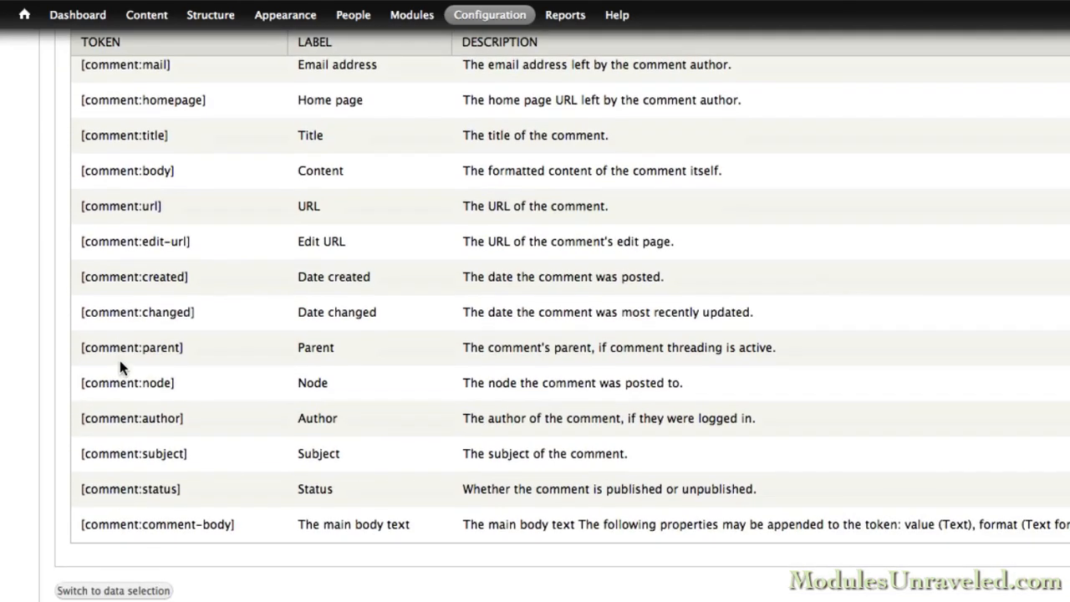
pyautogui.scroll(3)
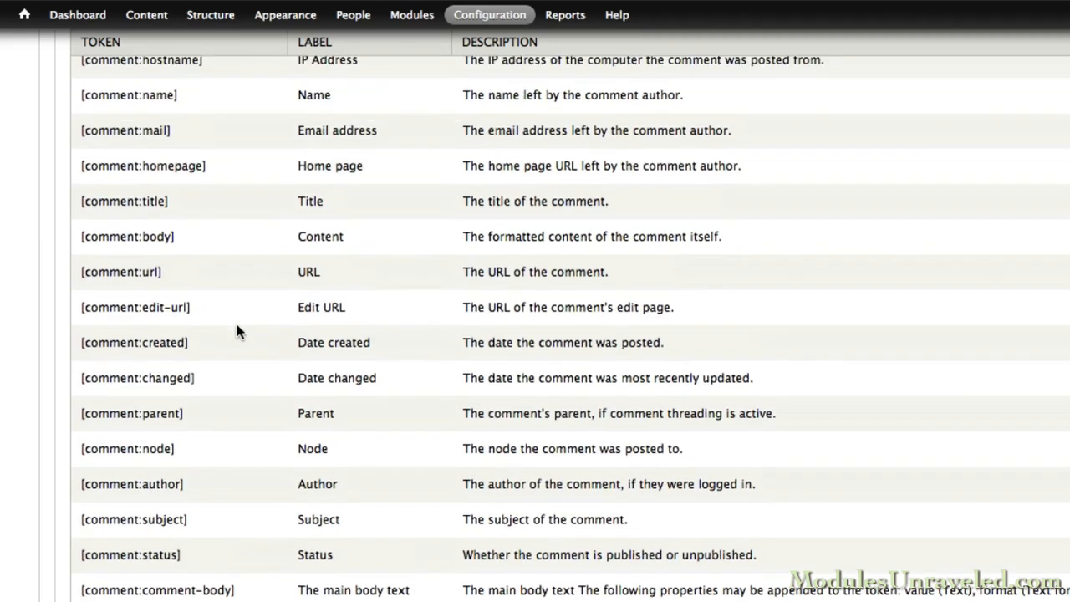
pyautogui.scroll(3)
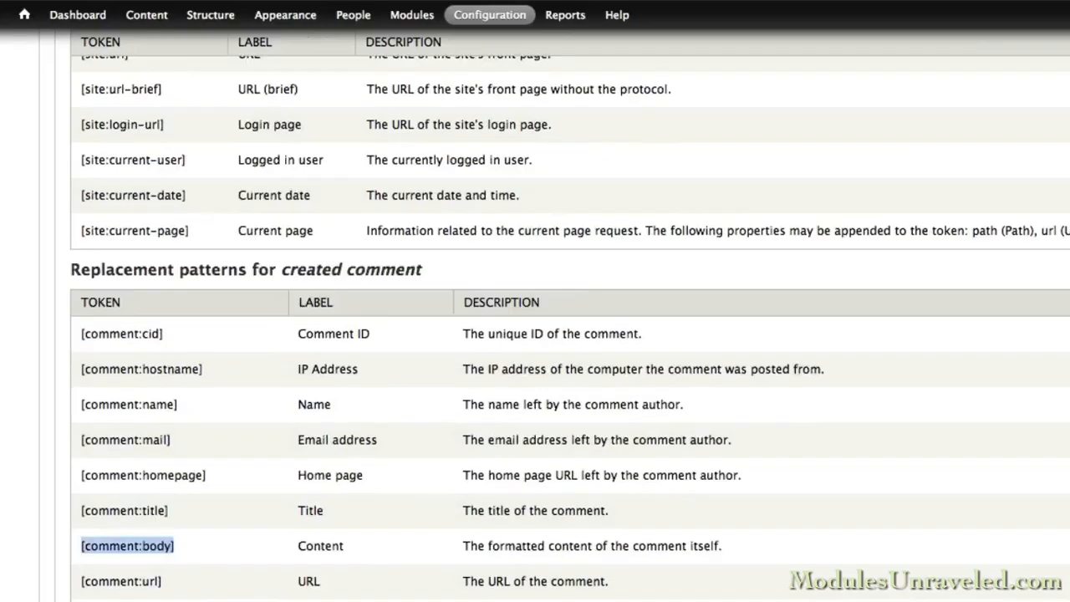
pyautogui.scroll(3)
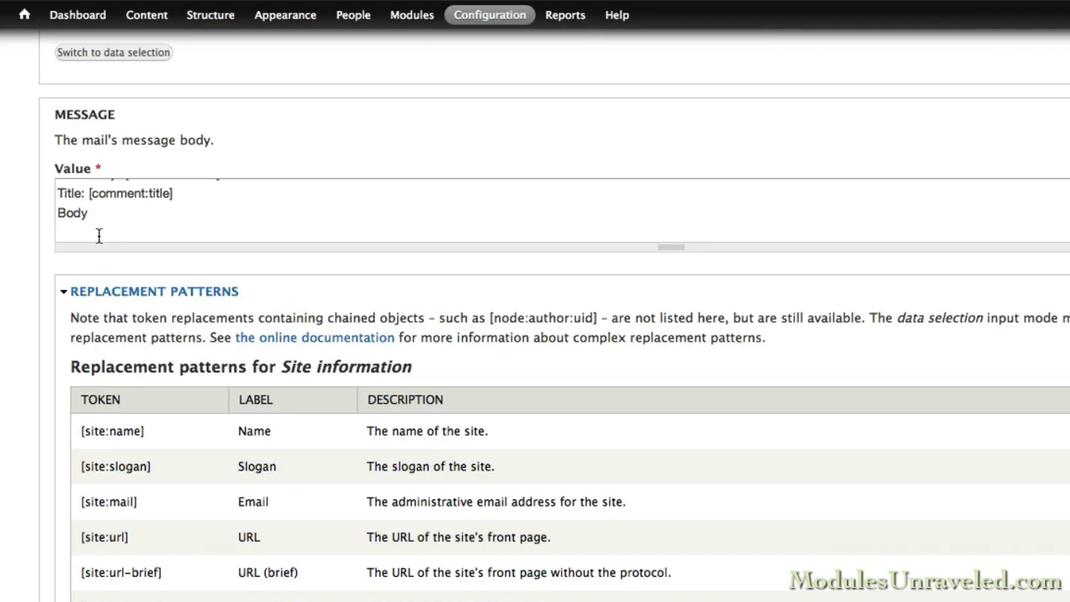
pyautogui.write('[comment:body]')
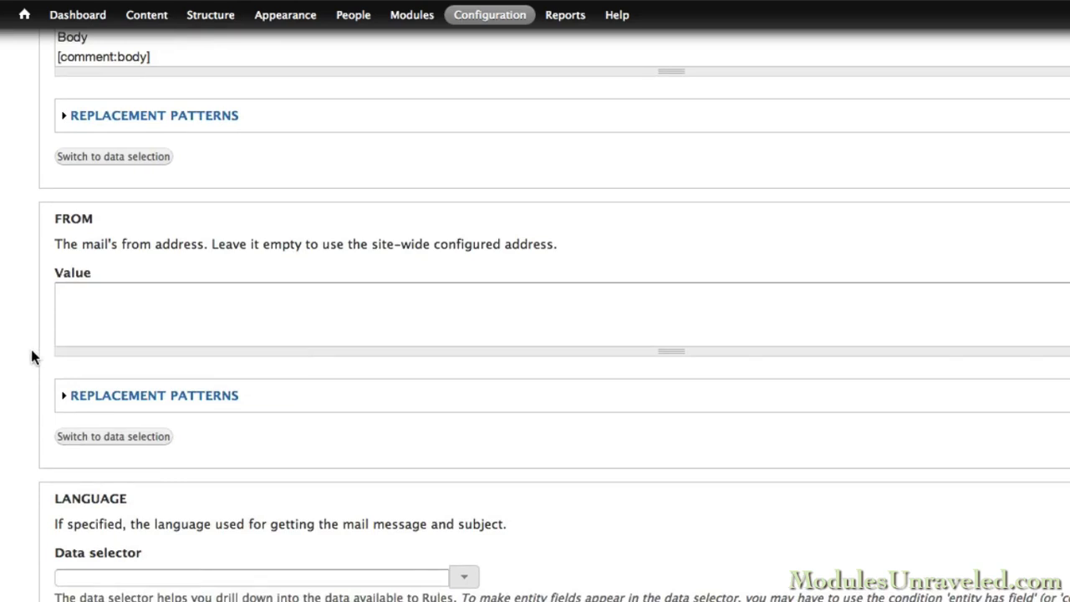
# - Save the Send mail action and return to the site's front page
pyautogui.scroll(-3)
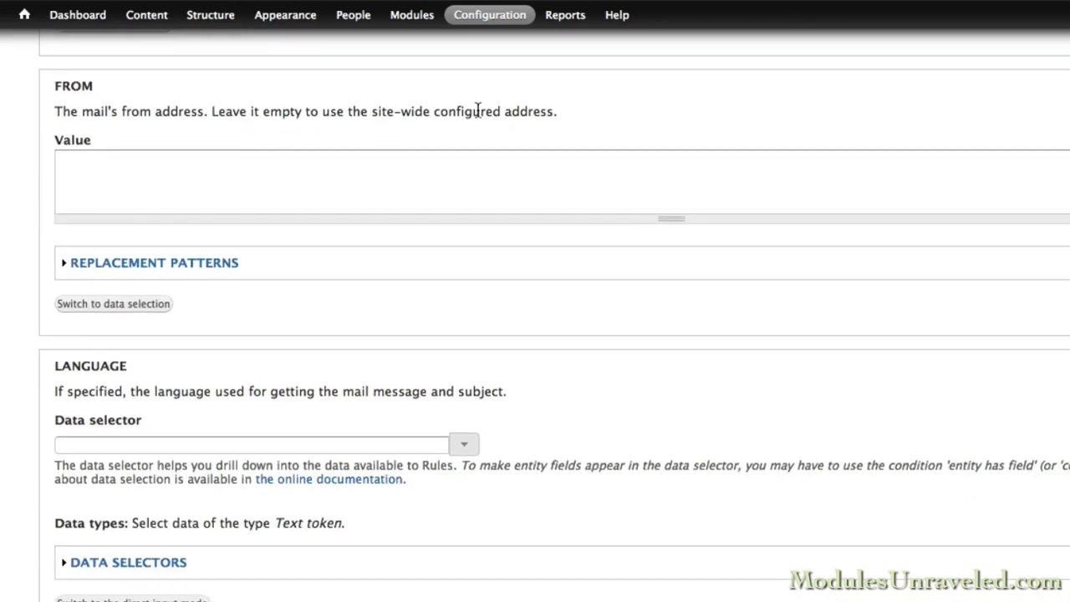
pyautogui.scroll(-3)
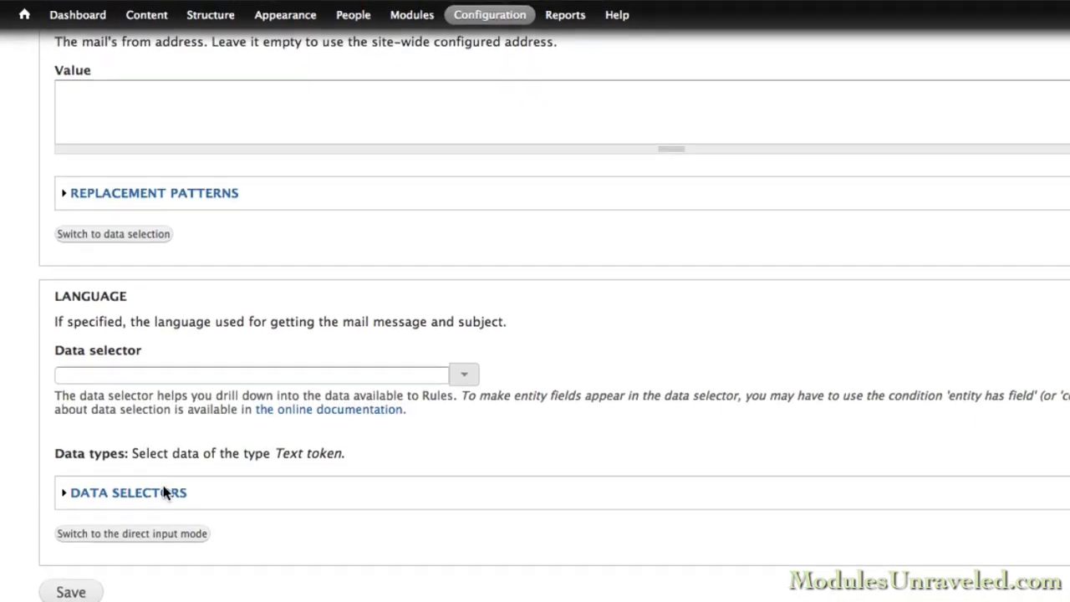
pyautogui.click(71, 592)
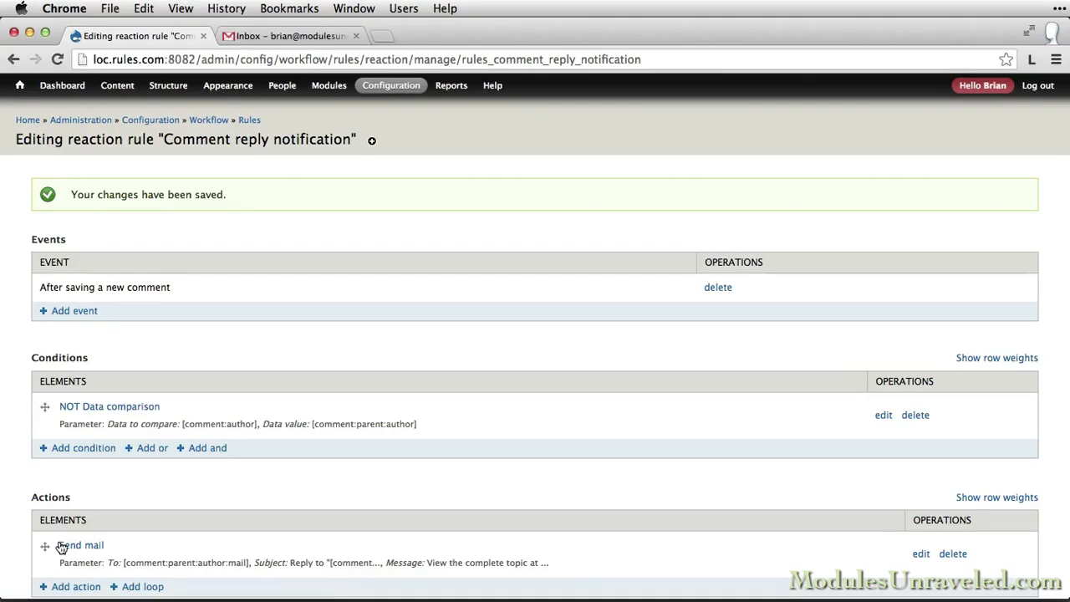
pyautogui.moveTo(20, 498)
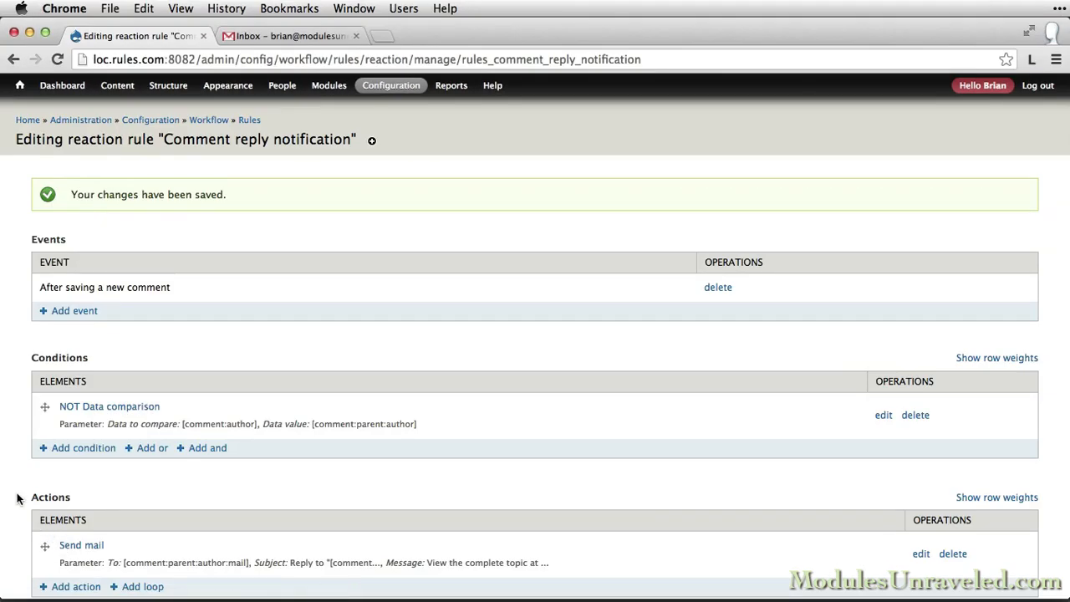
pyautogui.click(20, 85)
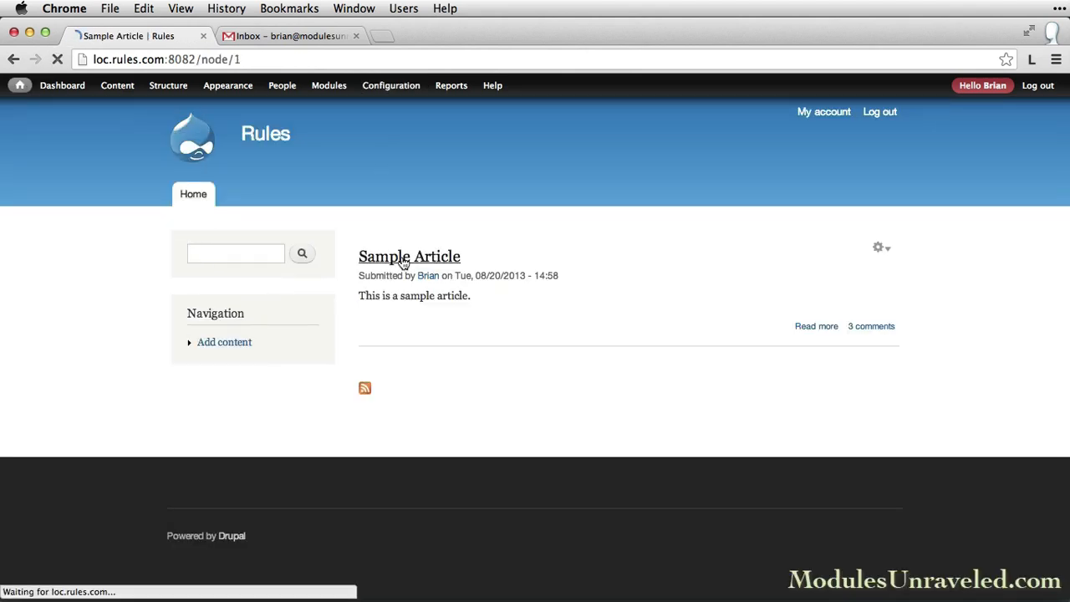
# - Reply 'This is a reply' / 'I am the original comment' to Brian's sample comment on Sample Article, then go to Gmail
pyautogui.click(408, 256)
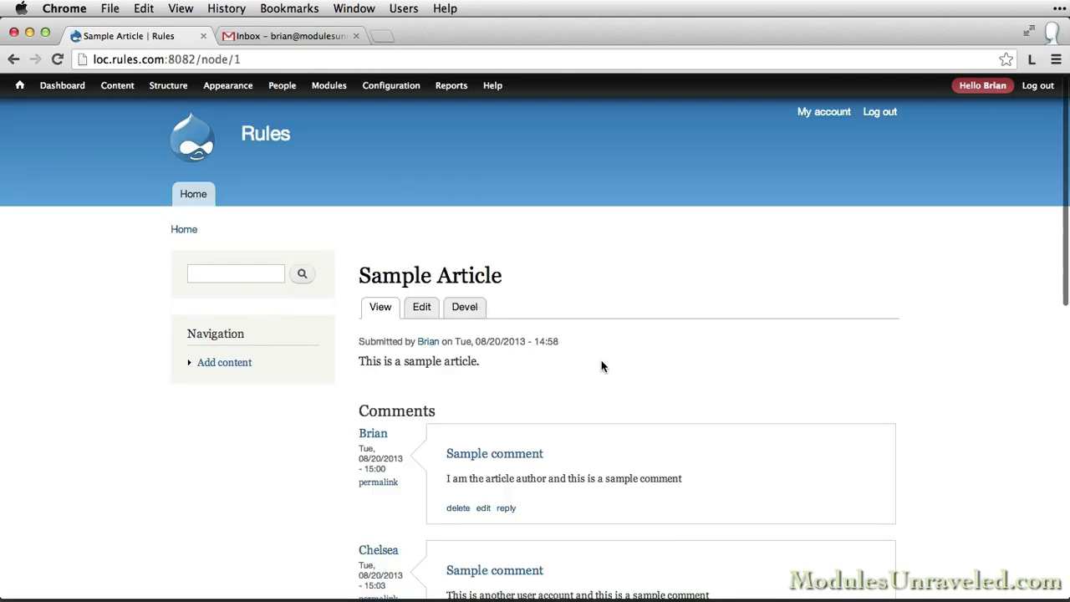
pyautogui.scroll(-3)
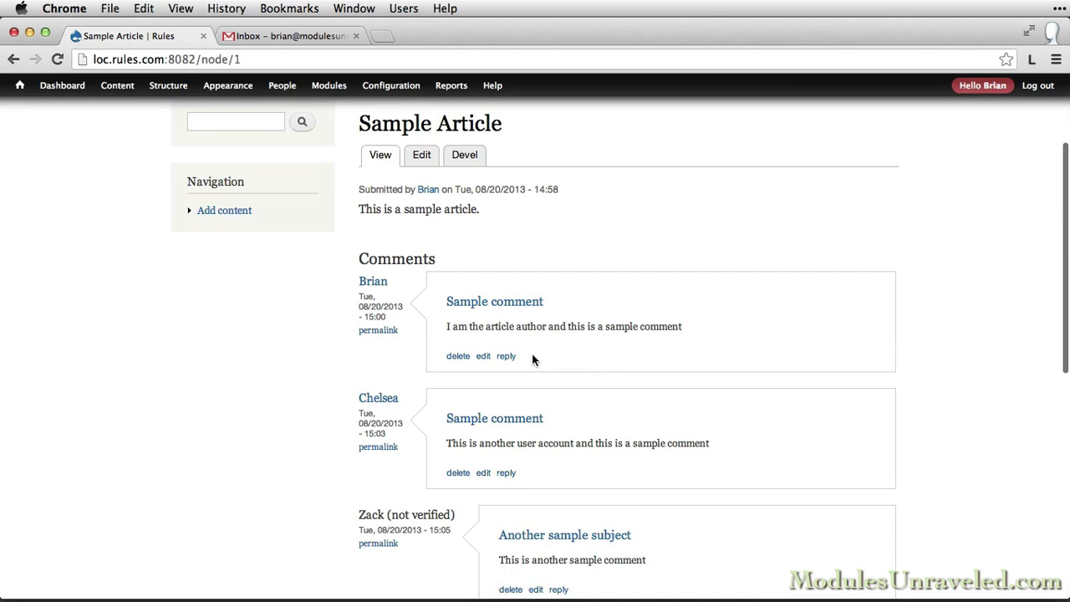
pyautogui.click(505, 354)
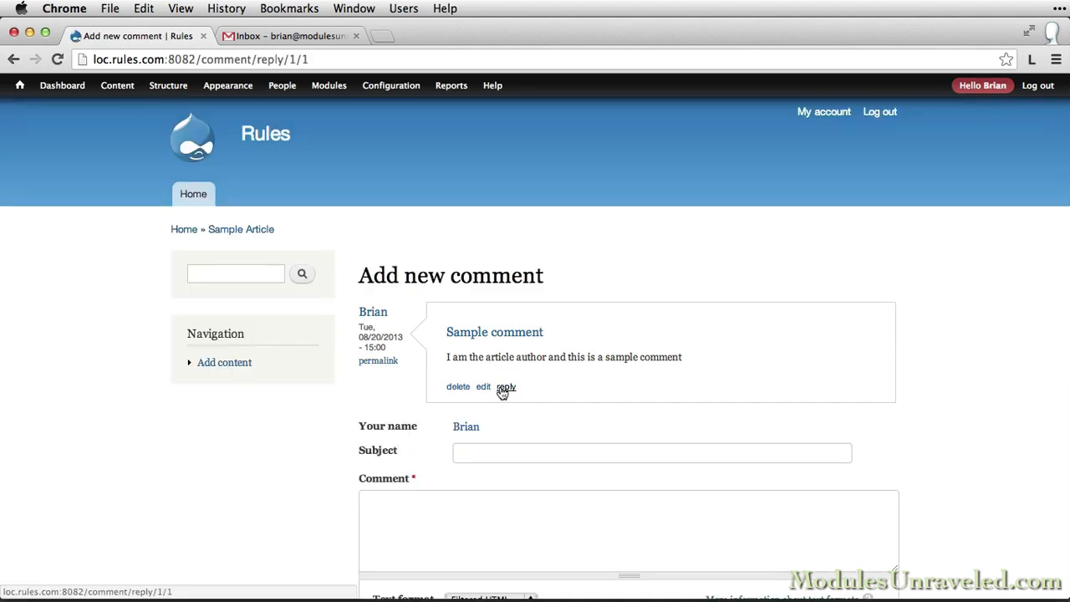
pyautogui.write('Thi')
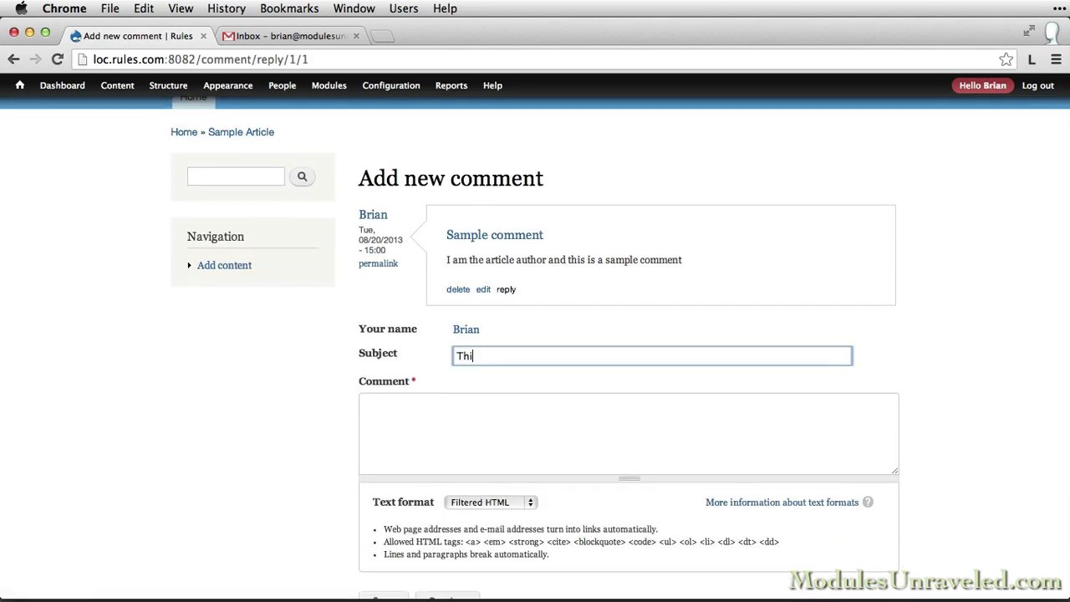
pyautogui.write('s is a reply')
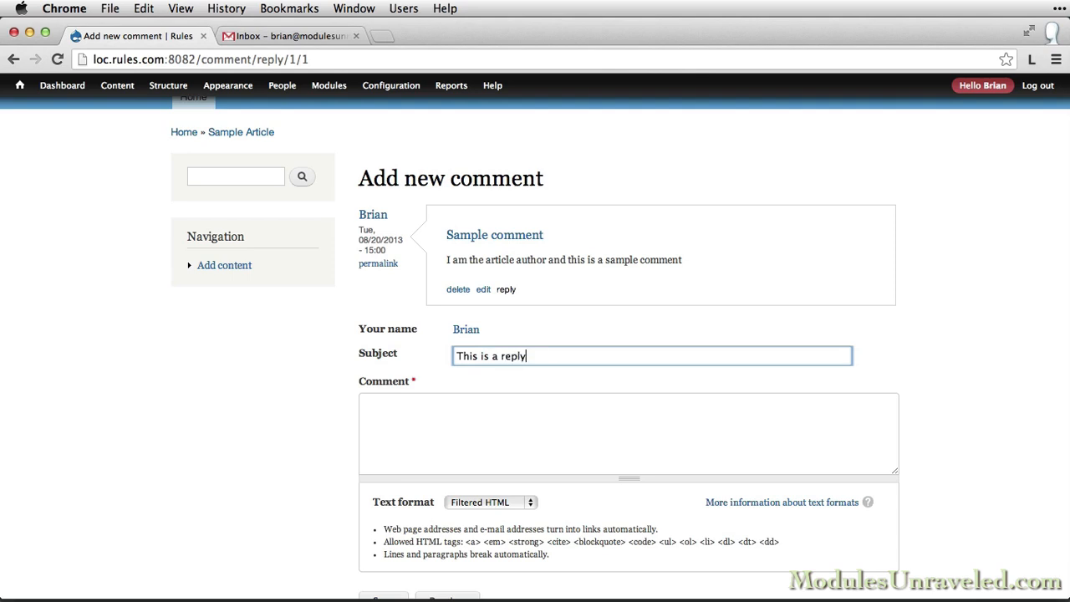
pyautogui.write('I am')
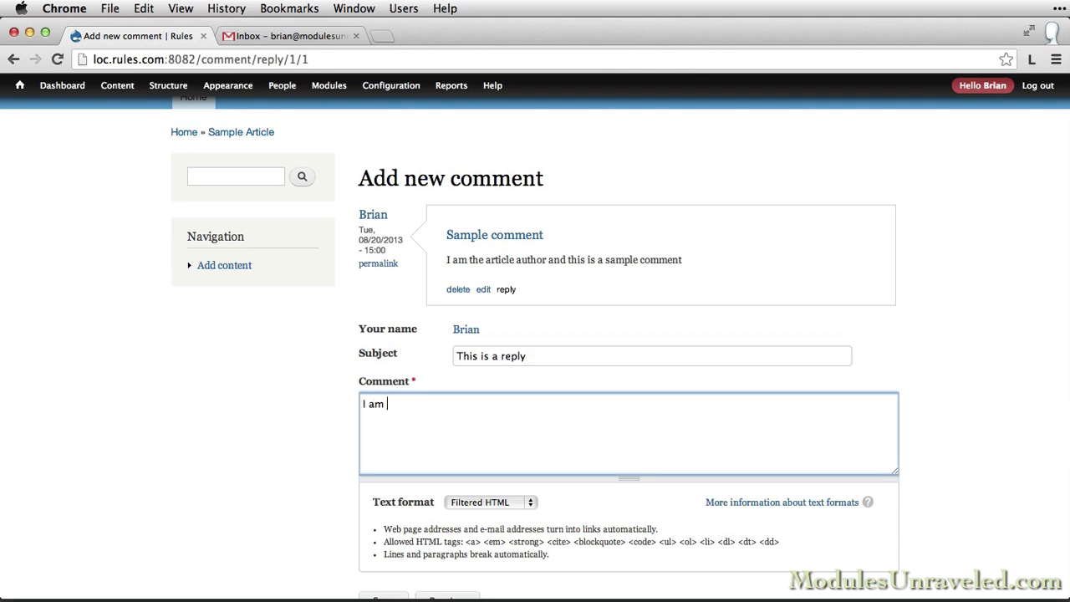
pyautogui.write('the ori')
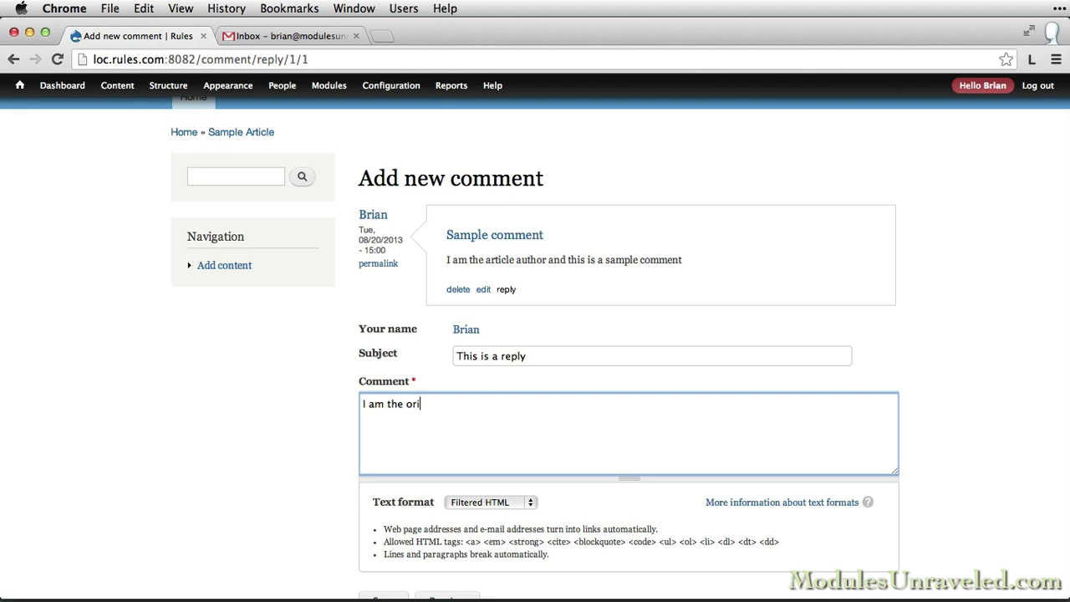
pyautogui.write('ginal comment author')
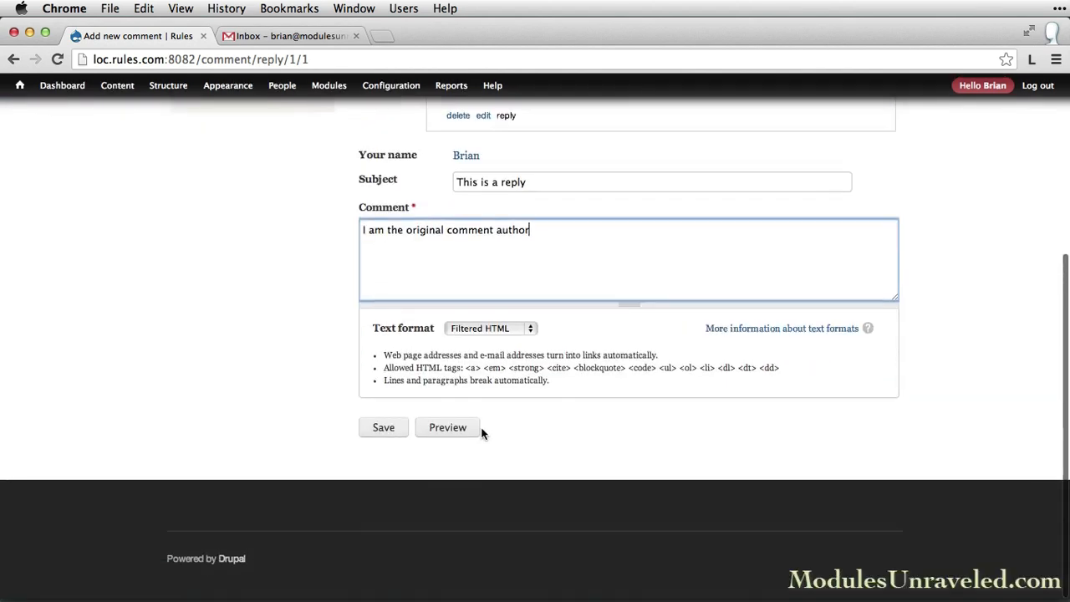
pyautogui.click(383, 428)
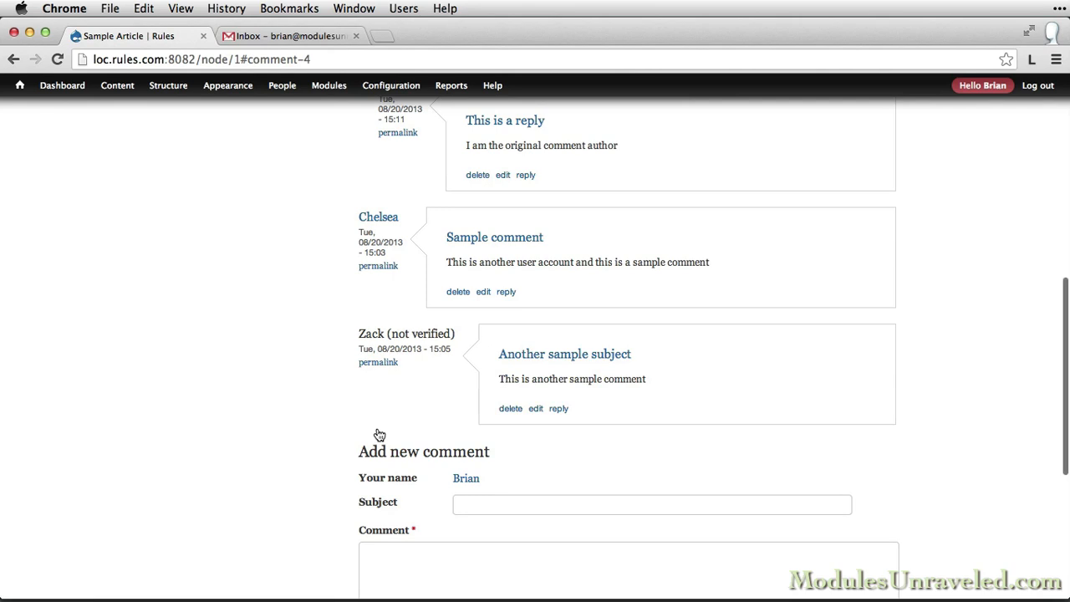
pyautogui.click(288, 37)
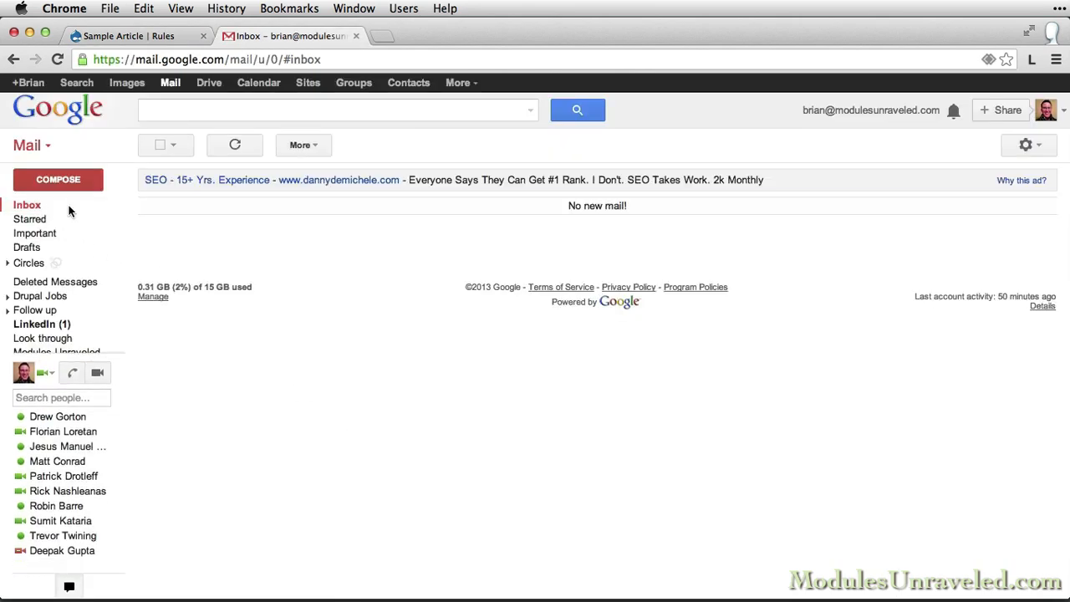
# - Check the Gmail inbox, confirming no new notification mail arrived
pyautogui.click(131, 37)
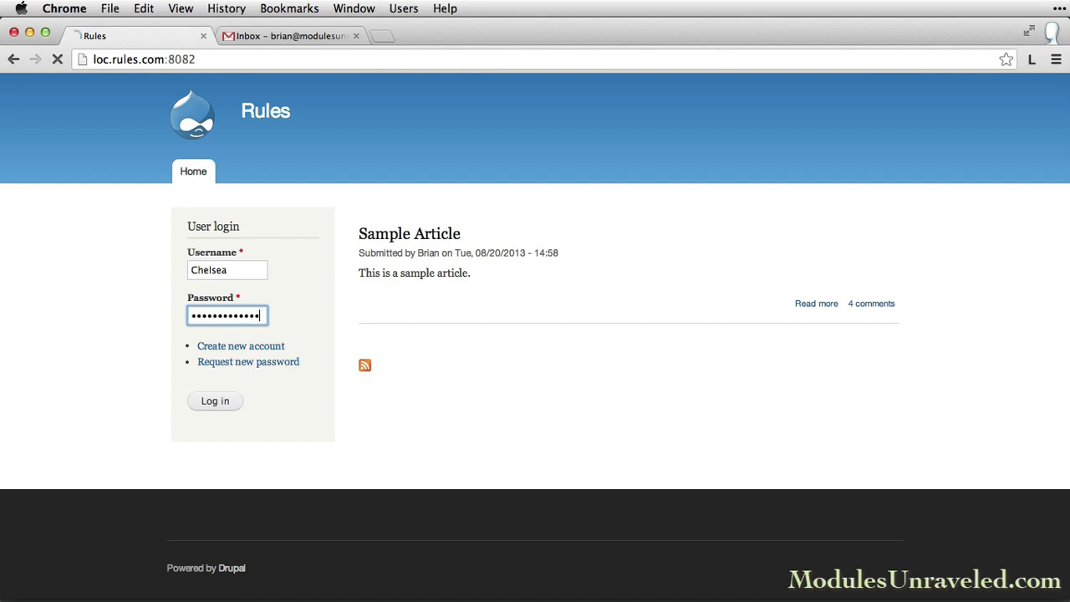
# - As the other user, reply 'Another comment' to Brian's sample comment on Sample Article, then go to Gmail
pyautogui.click(214, 401)
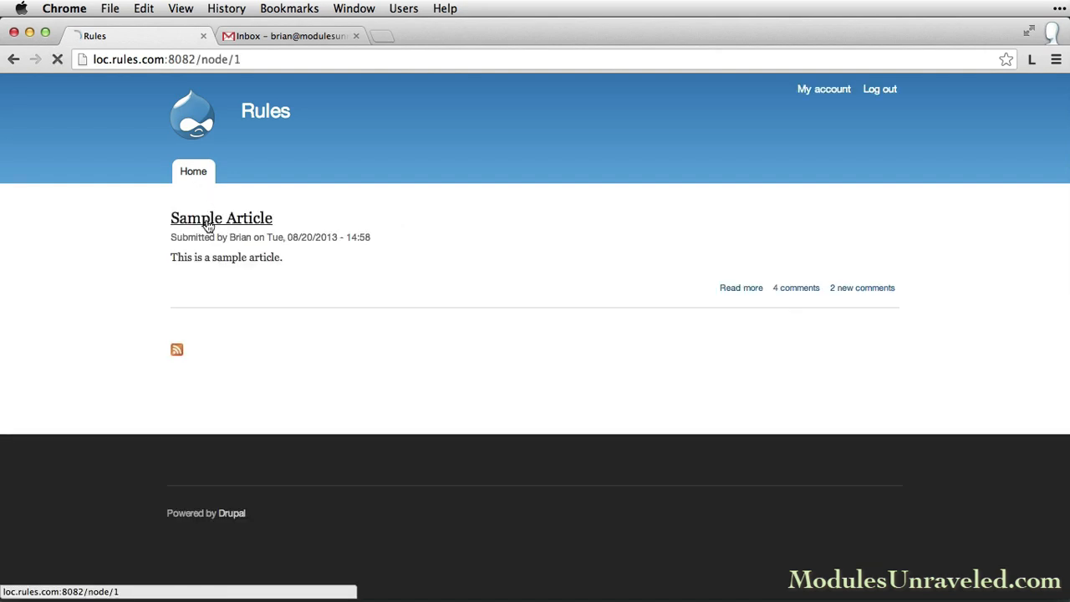
pyautogui.click(221, 218)
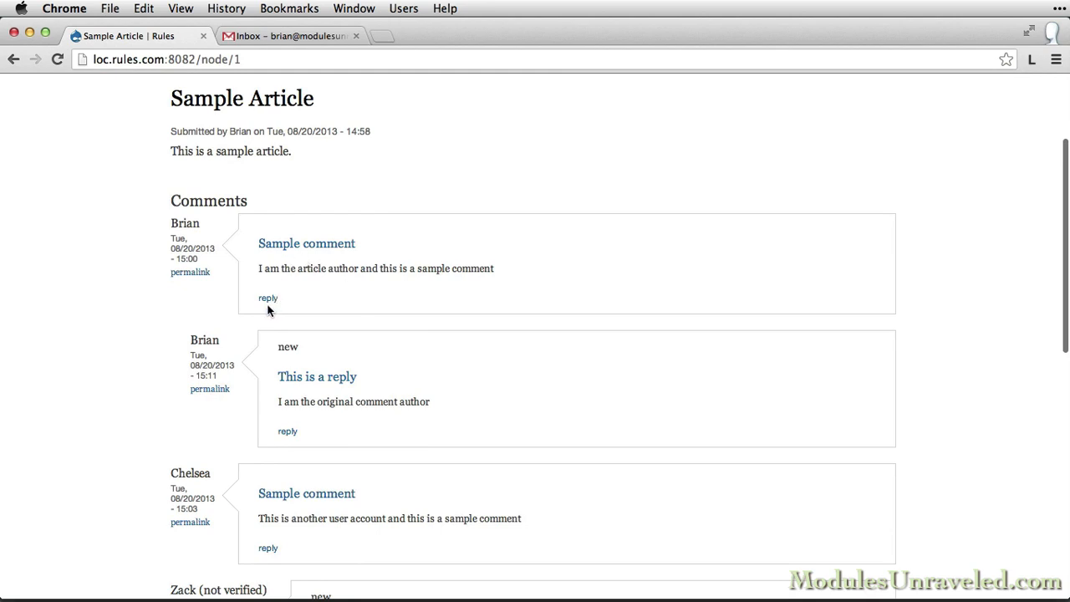
pyautogui.click(267, 297)
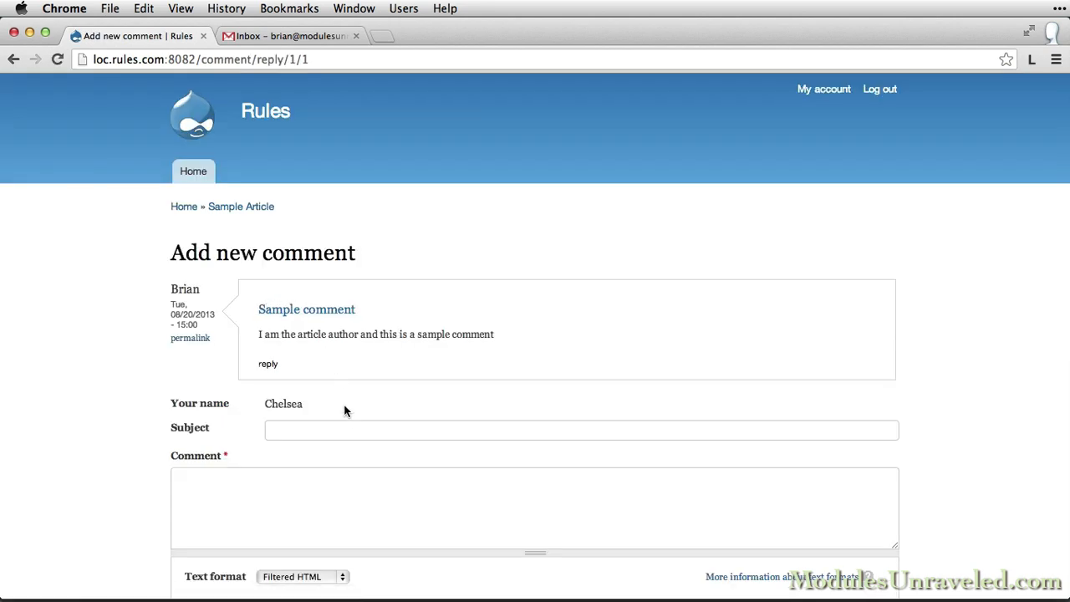
pyautogui.write('Another comment')
pyautogui.write('I am not the original comment author. This email')
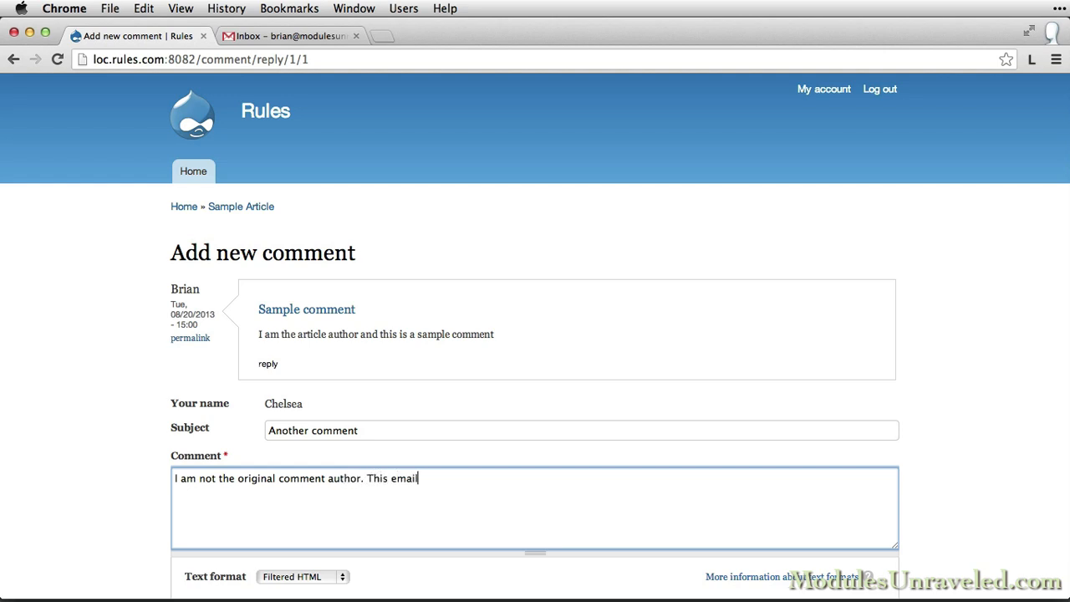
pyautogui.write('should go to Brian.')
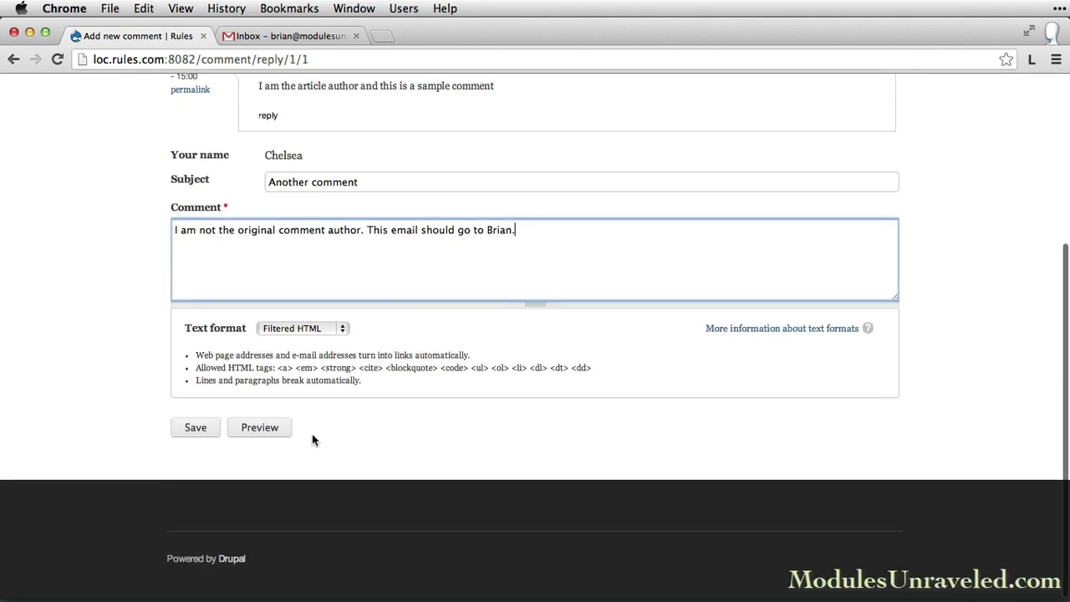
pyautogui.click(194, 428)
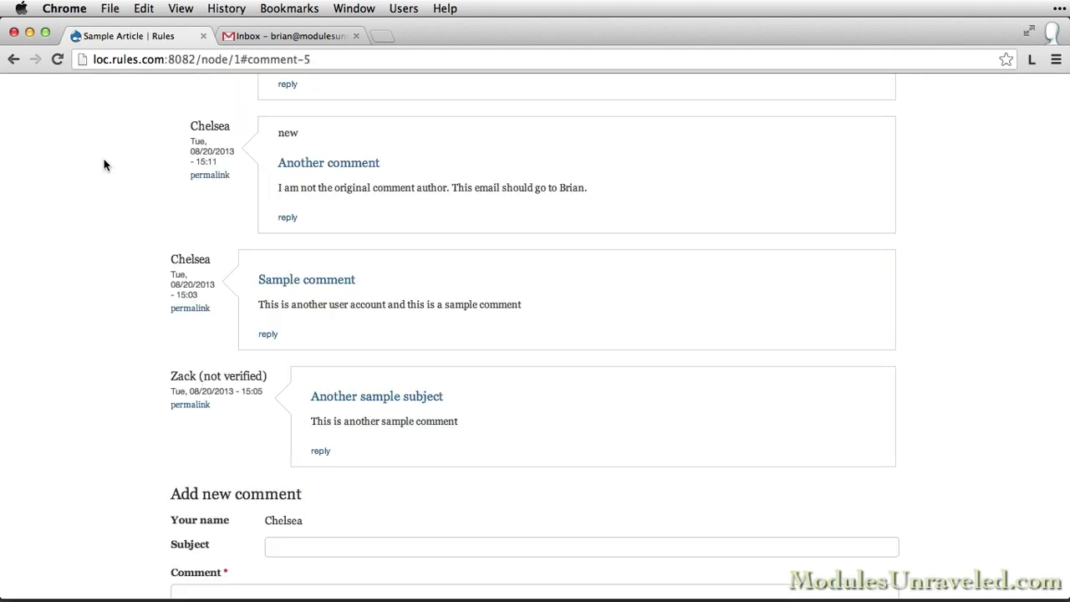
pyautogui.click(288, 36)
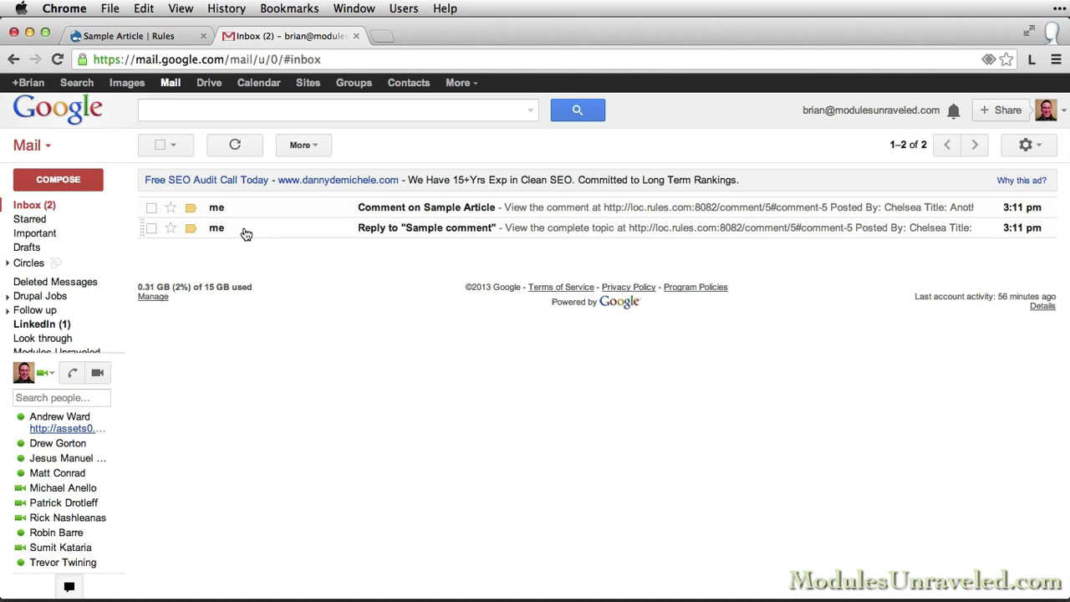
# - Read the 'Reply to "Sample comment"' email with sender details, archive it, and return to Sample Article
pyautogui.click(426, 208)
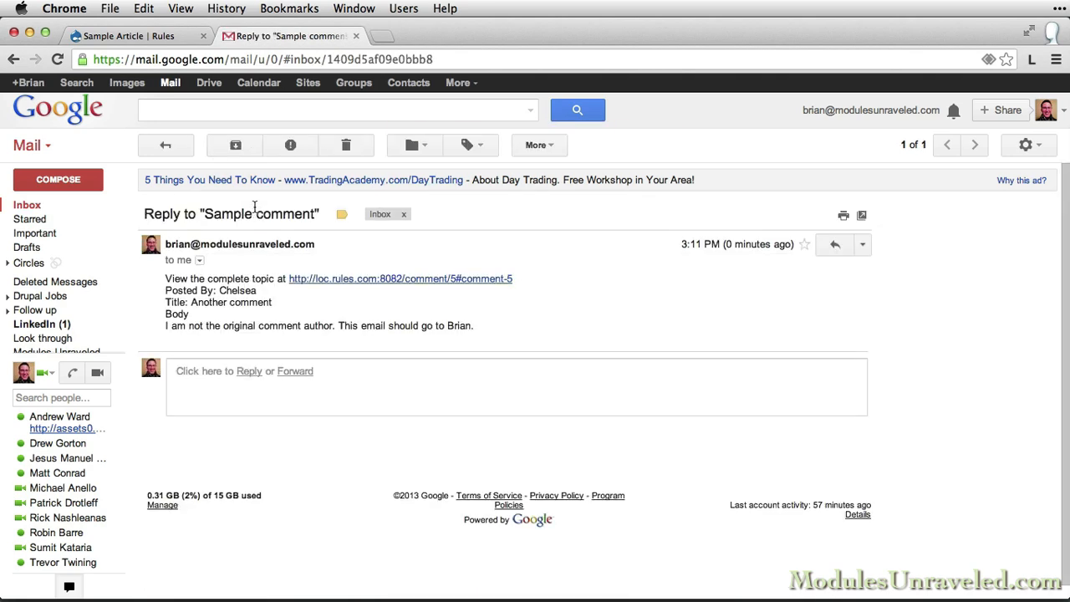
pyautogui.click(199, 261)
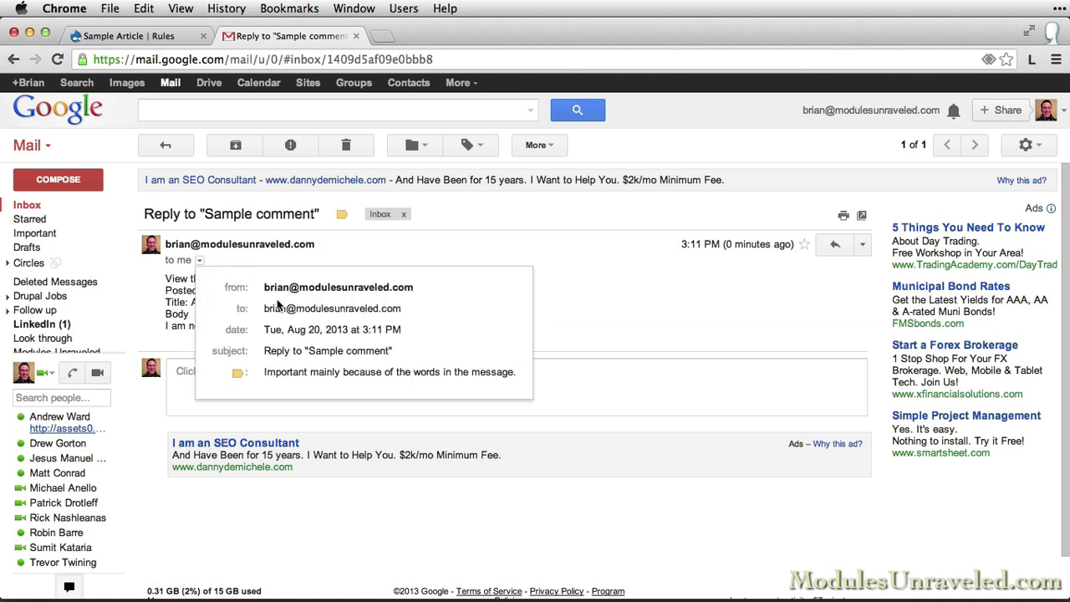
pyautogui.moveTo(331, 307)
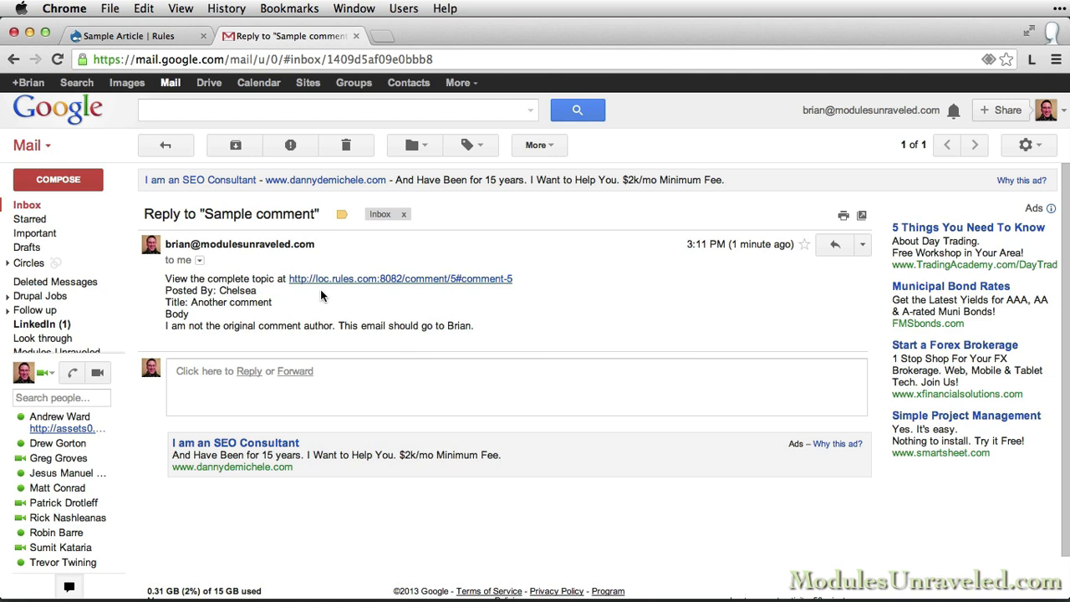
pyautogui.moveTo(217, 143)
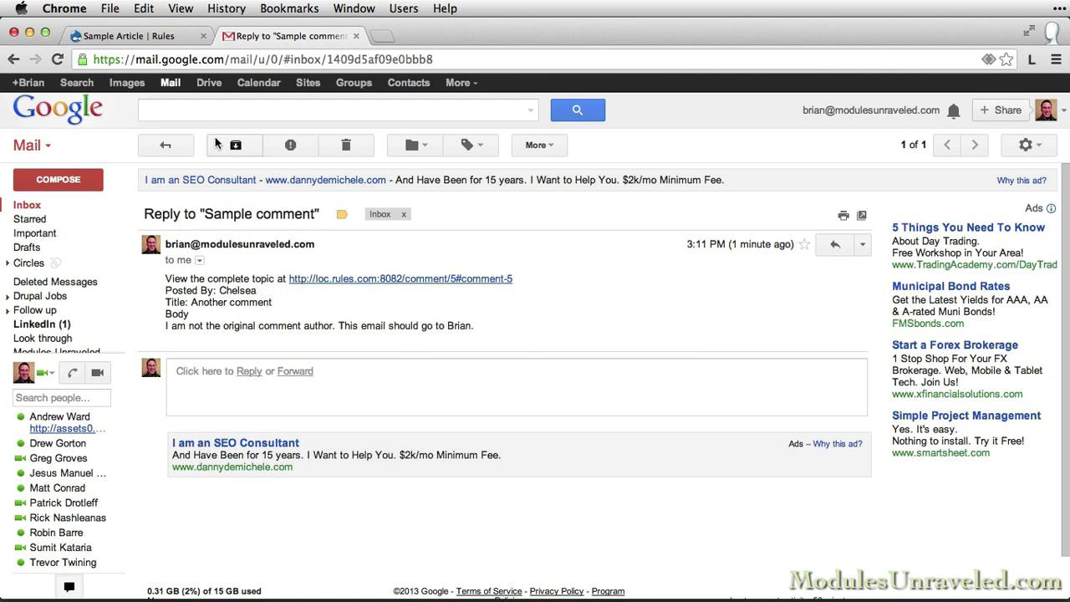
pyautogui.click(234, 144)
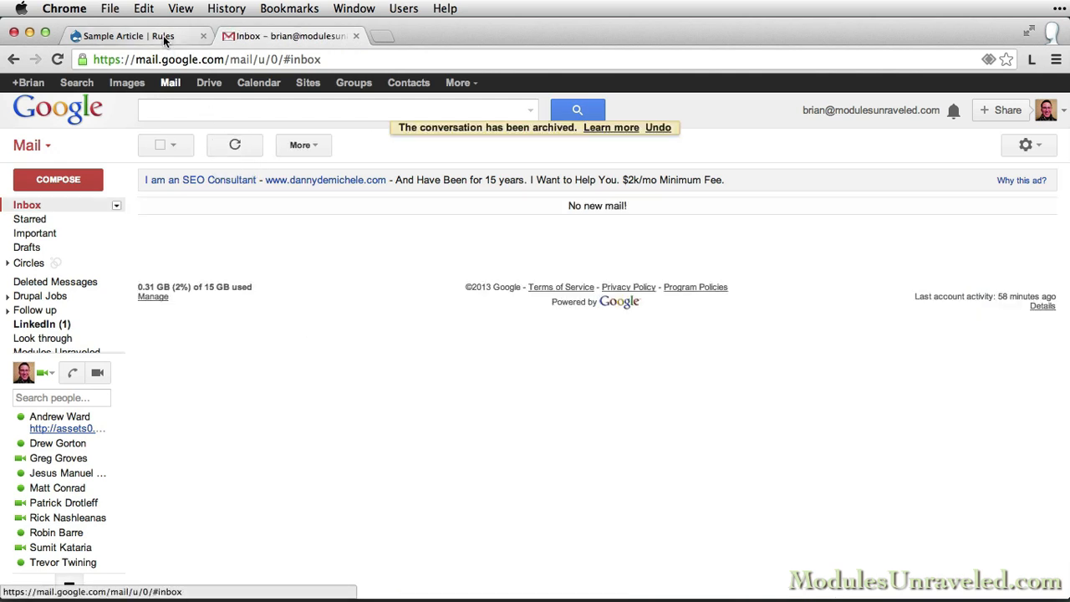
pyautogui.click(117, 37)
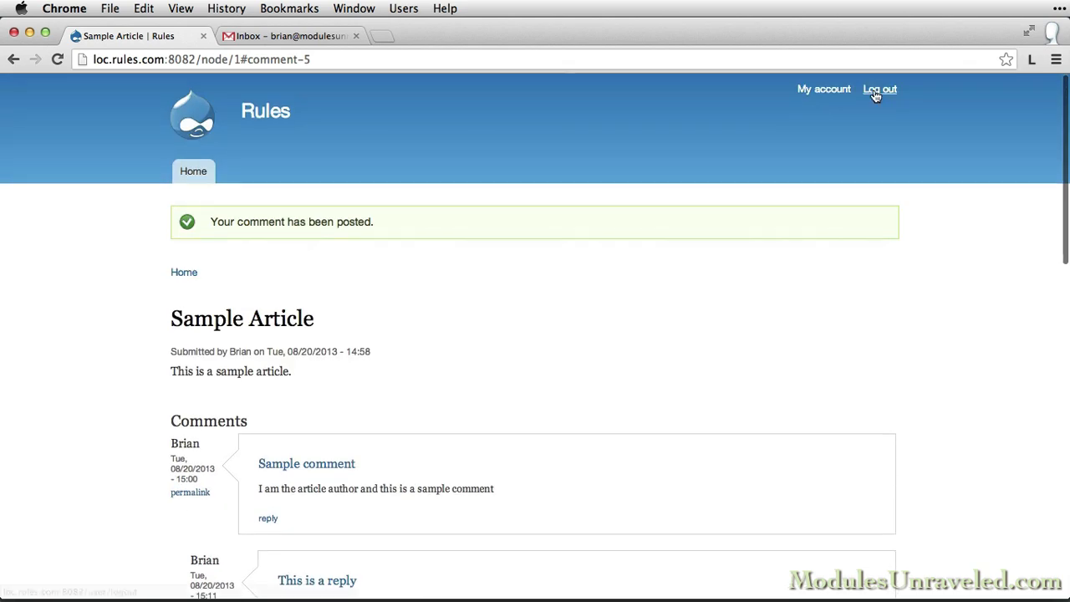
# - Switch from the commenter's account to the article author's and start a reply to Another comment
pyautogui.click(879, 91)
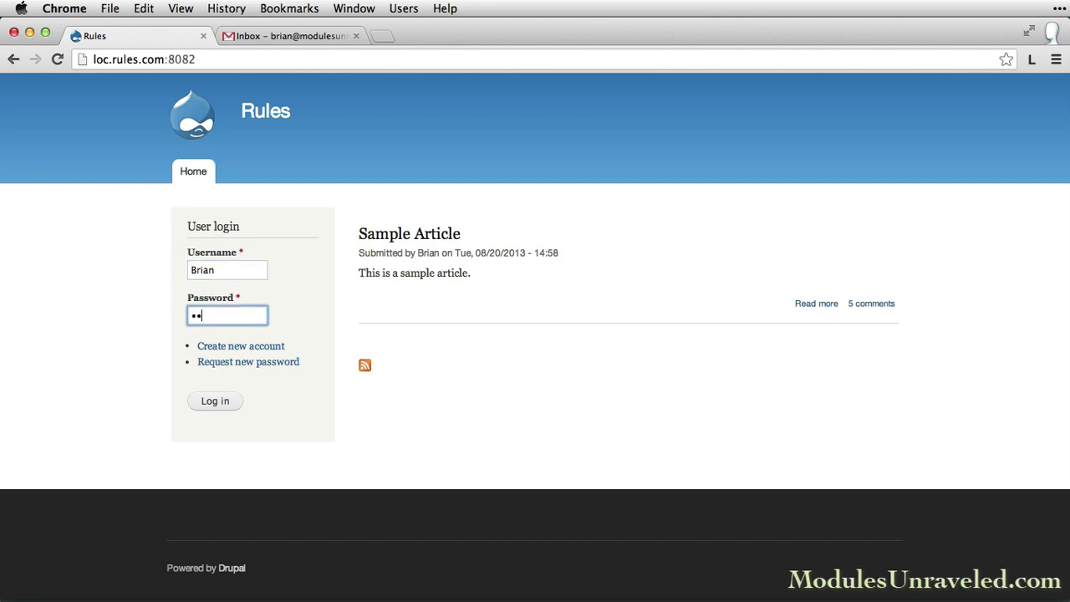
pyautogui.click(214, 401)
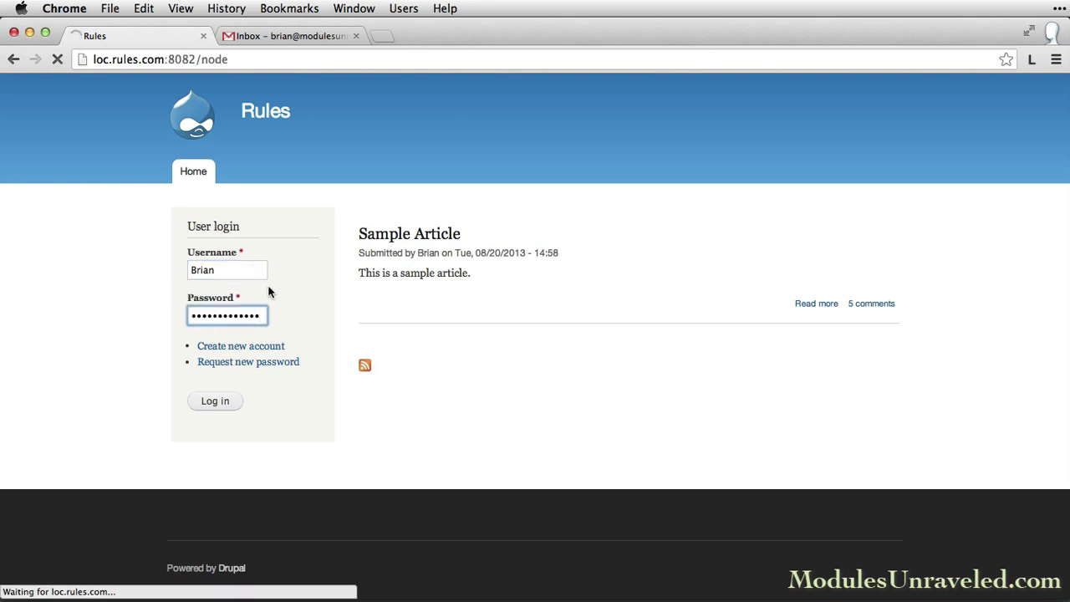
pyautogui.click(214, 401)
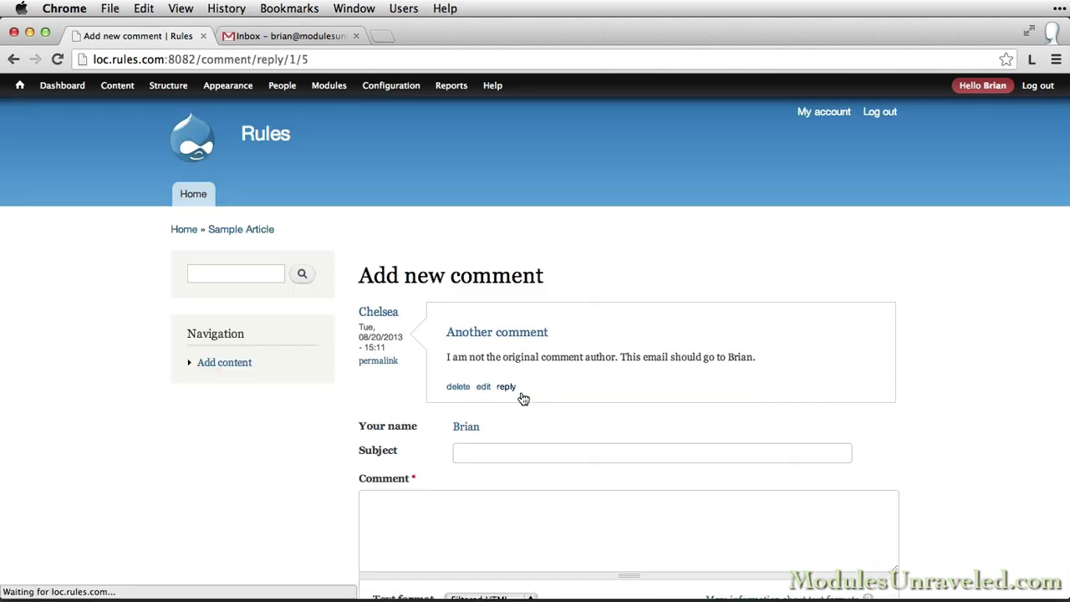
# - Post the reply 'Last comment' noting the email should go to Chelsea, then check Gmail for its notification
pyautogui.write('Last comment')
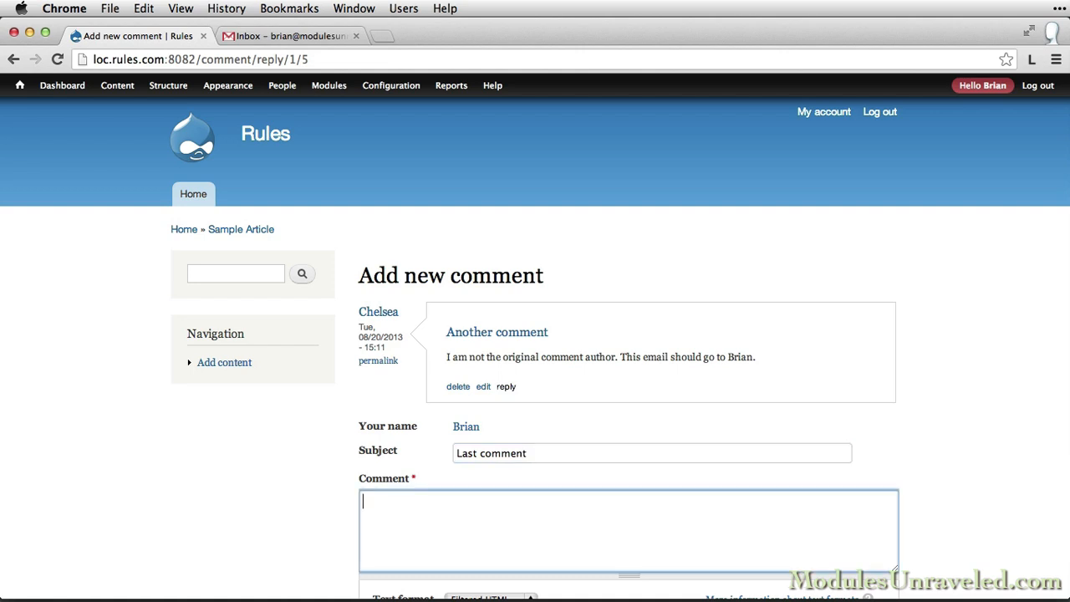
pyautogui.write('This email sho')
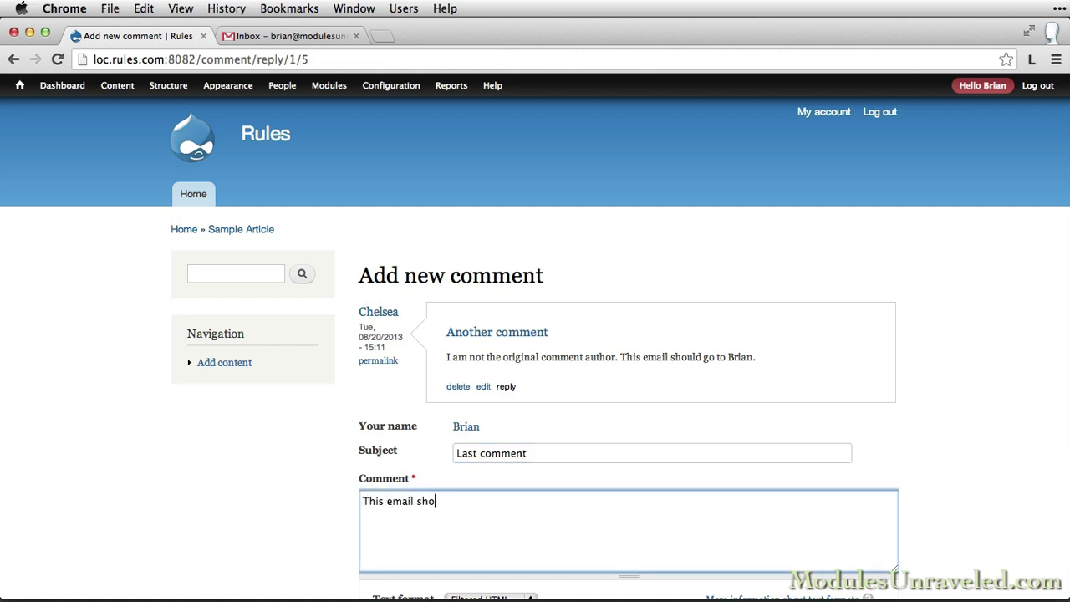
pyautogui.write('uld go to Che')
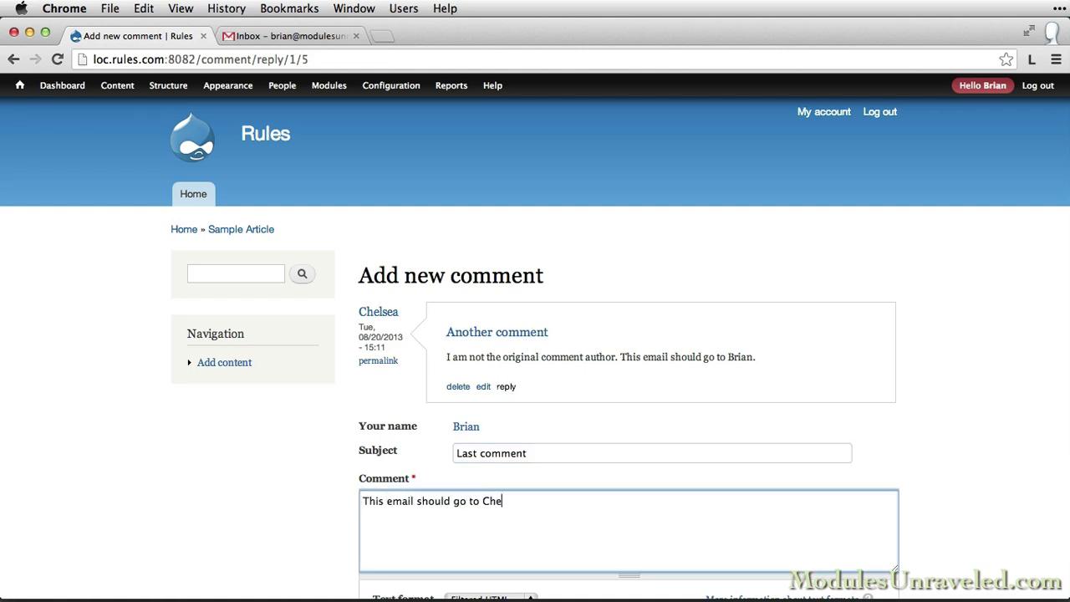
pyautogui.write('lsea since she is')
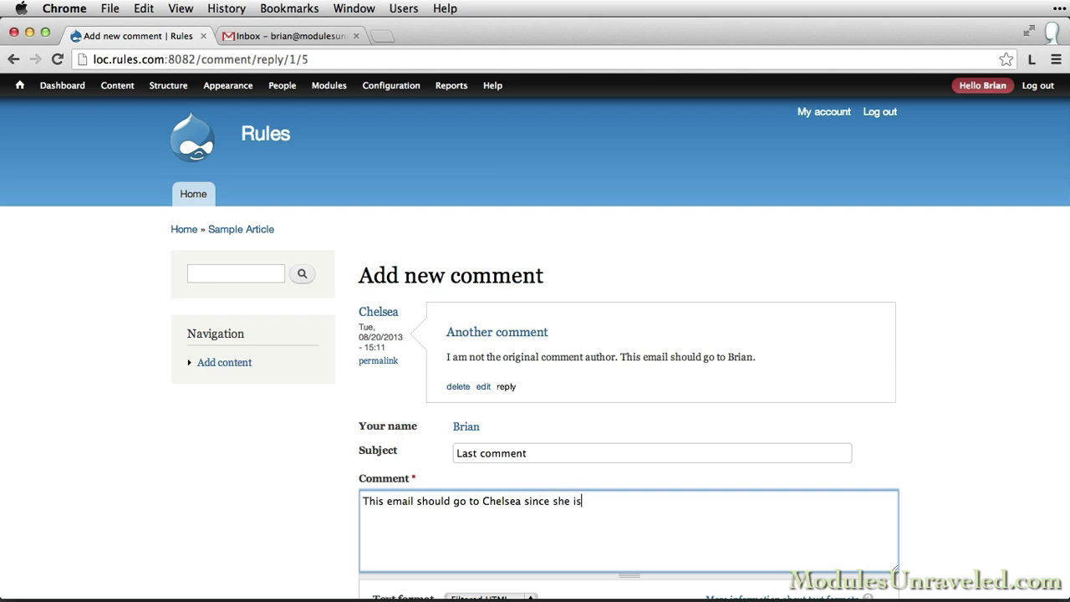
pyautogui.write('the original commenter')
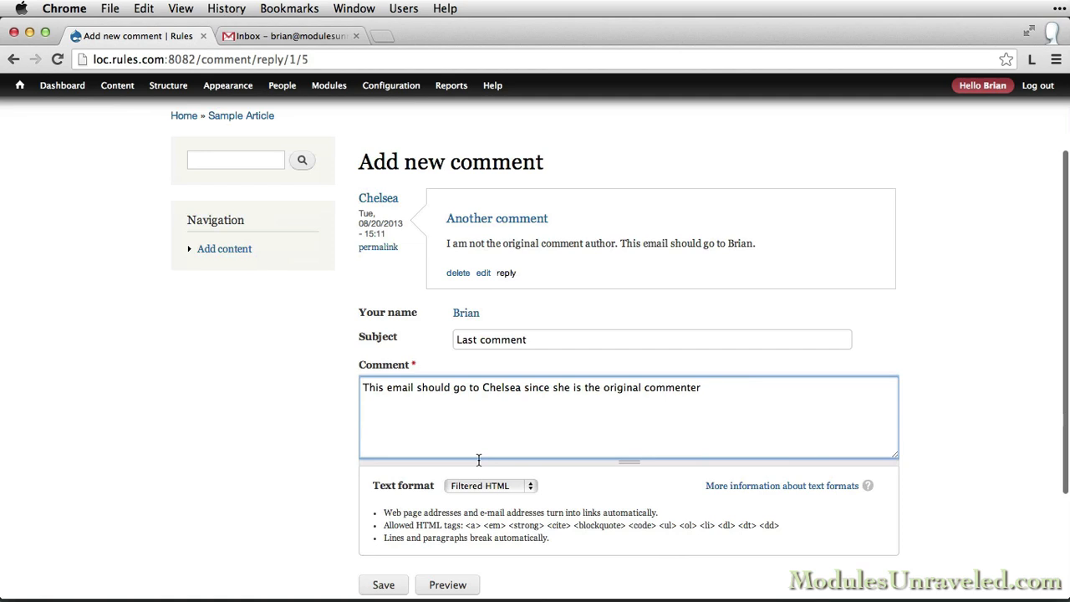
pyautogui.click(382, 586)
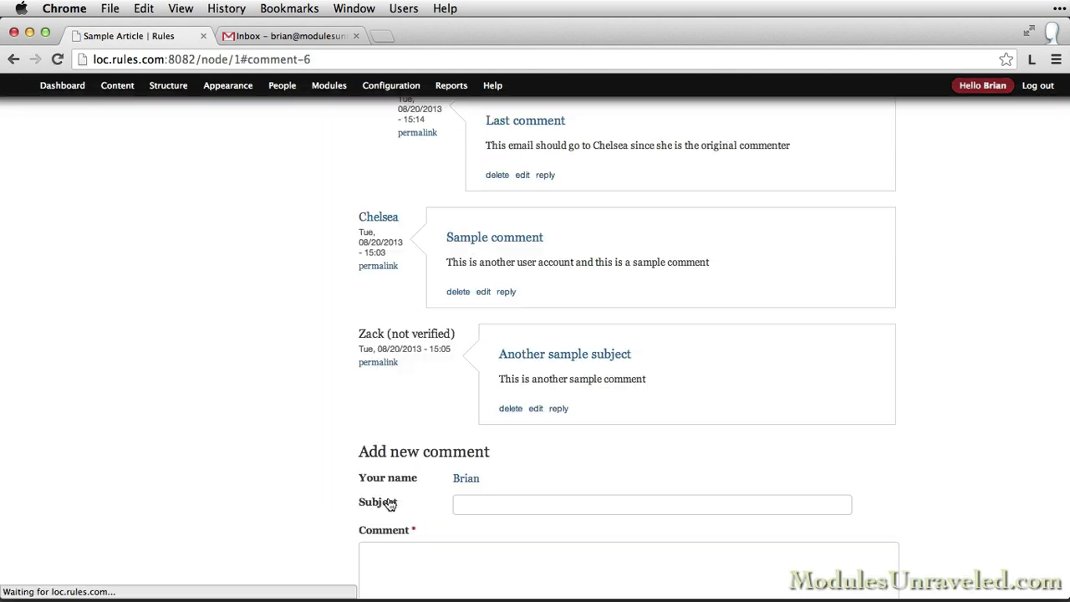
pyautogui.click(287, 37)
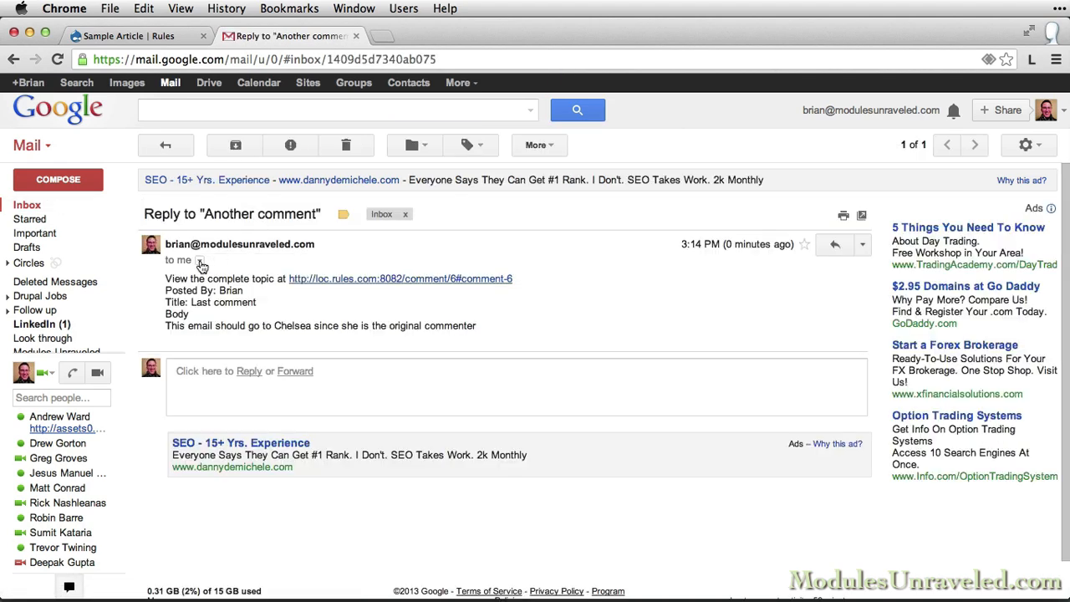
# - Check the 'Reply to "Another comment"' email recipient, archive it, and return to the Sample Article page
pyautogui.click(199, 261)
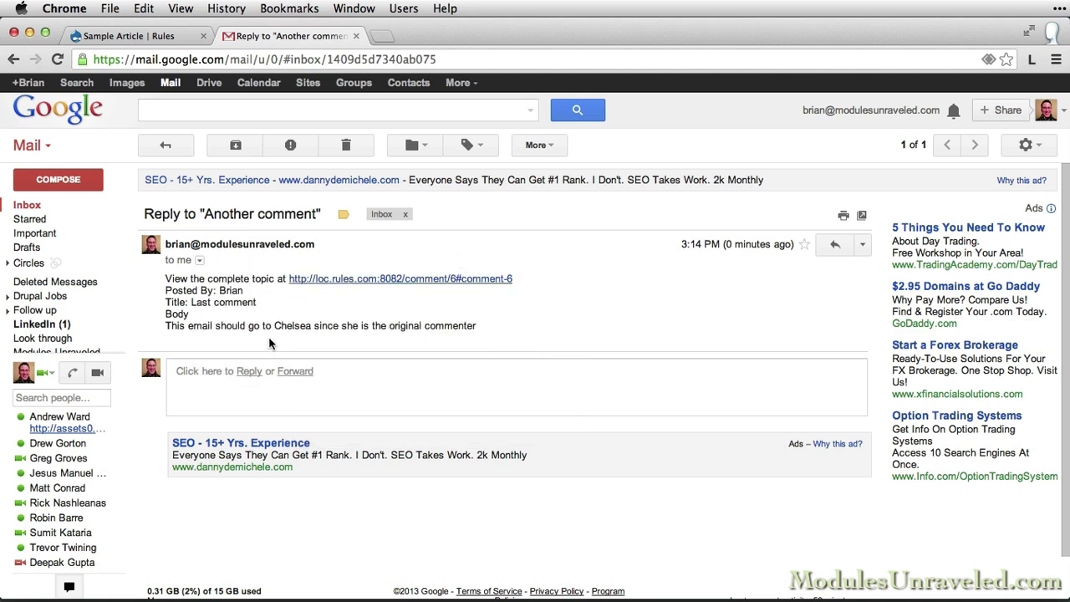
pyautogui.click(234, 143)
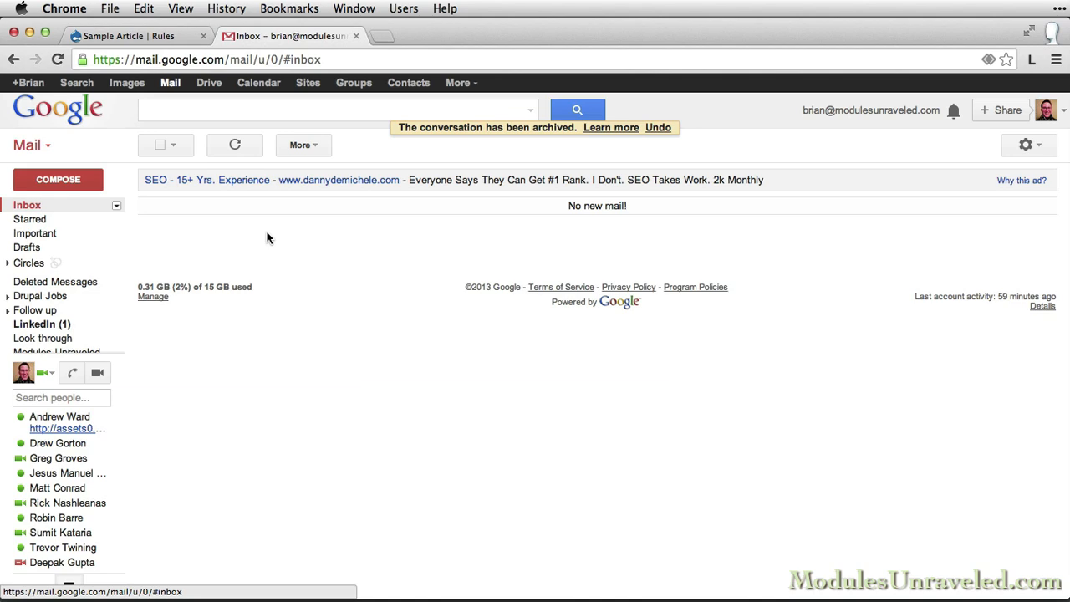
pyautogui.click(126, 36)
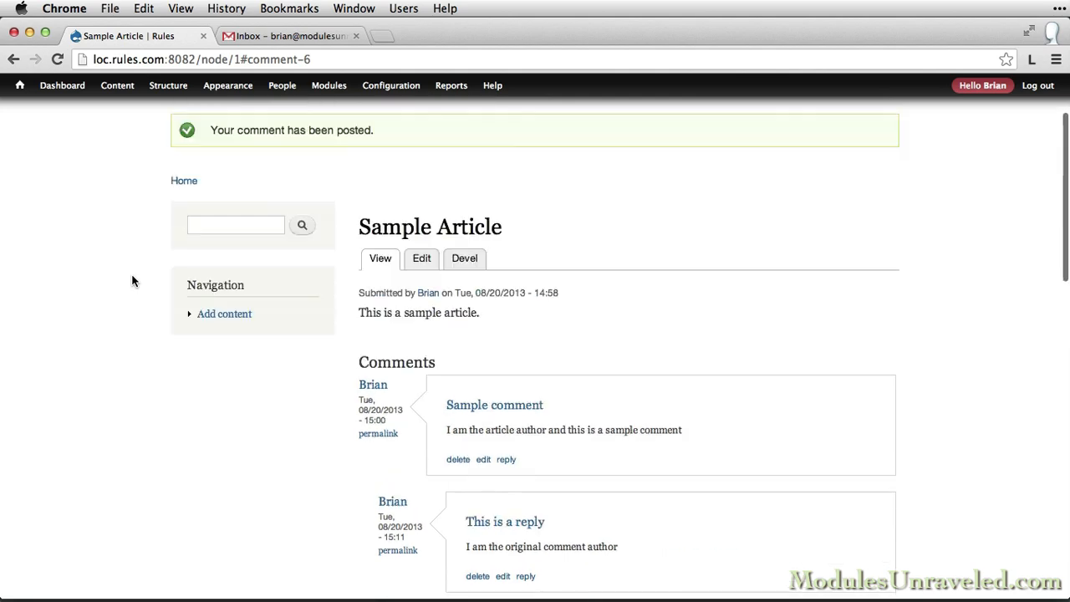
pyautogui.scroll(3)
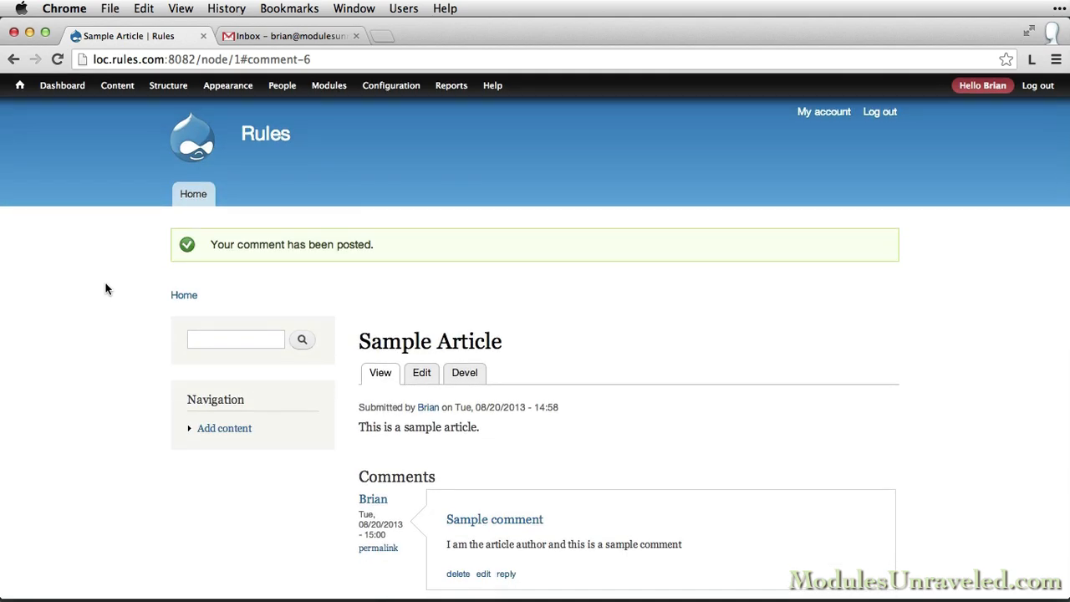